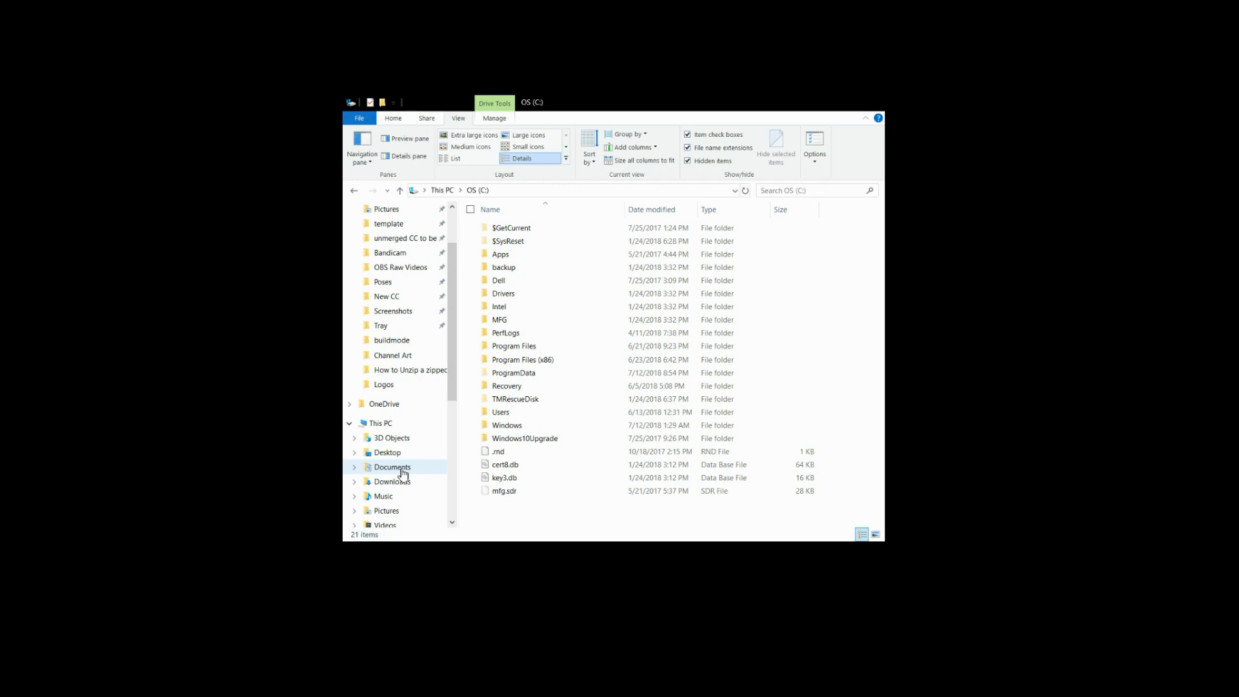
# Browse from Documents into Electronic Arts, then into The Sims 4 folder
pyautogui.click(392, 468)
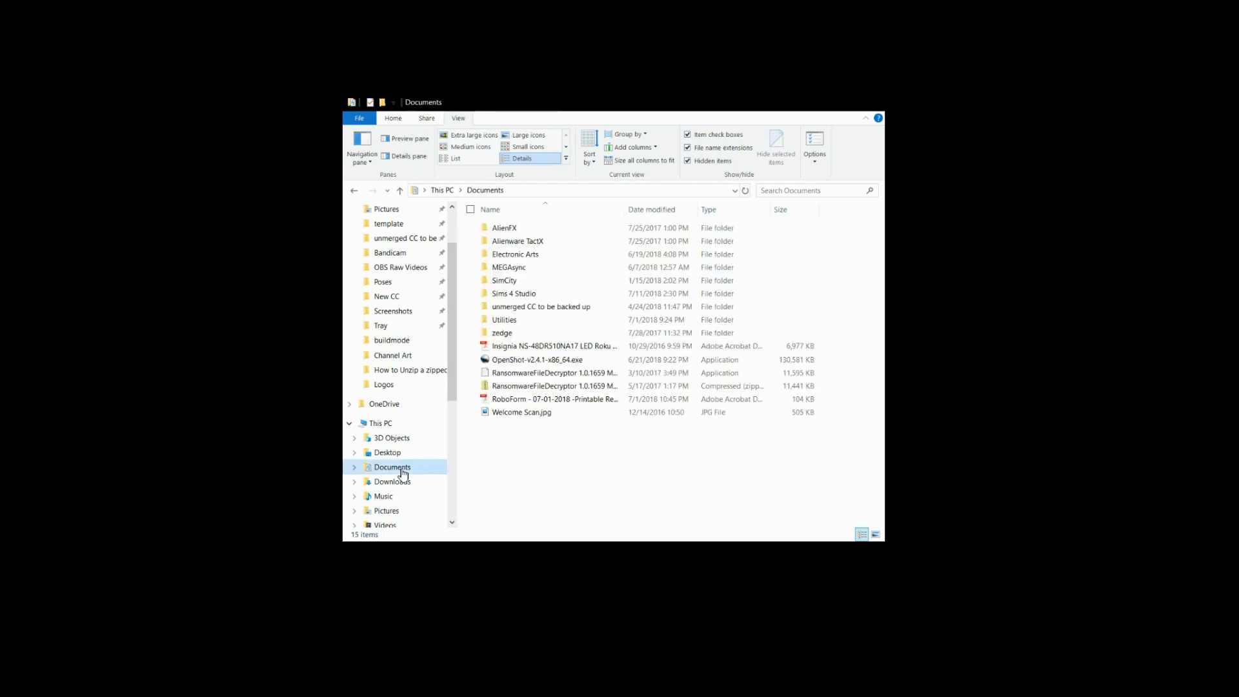
pyautogui.doubleClick(514, 254)
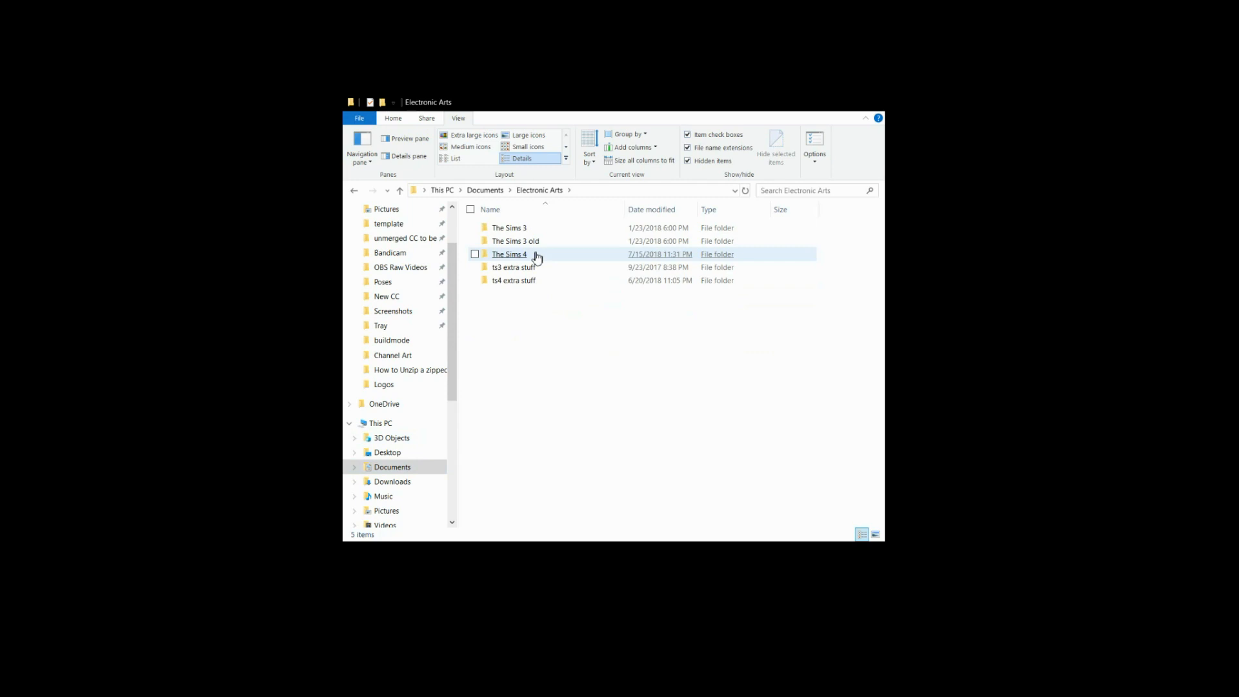
pyautogui.doubleClick(509, 254)
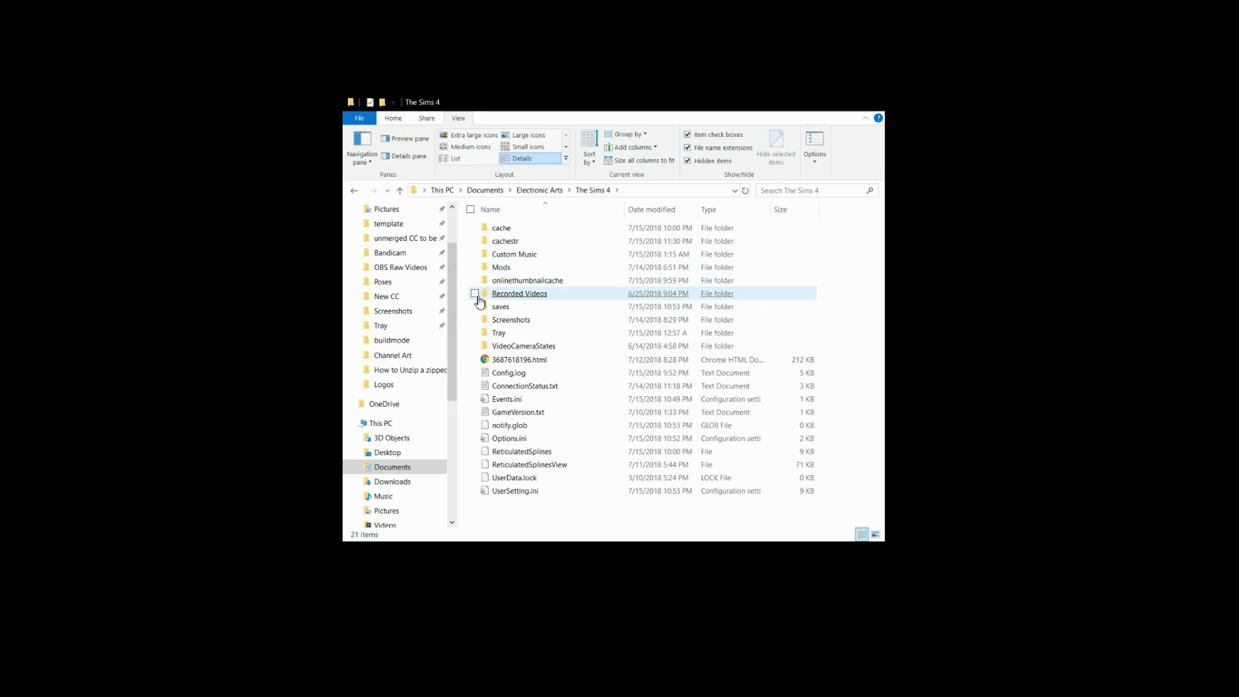
# Select Mods, Recorded Videos, saves, Screenshots and Tray, and move them onto the Desktop
pyautogui.click(511, 320)
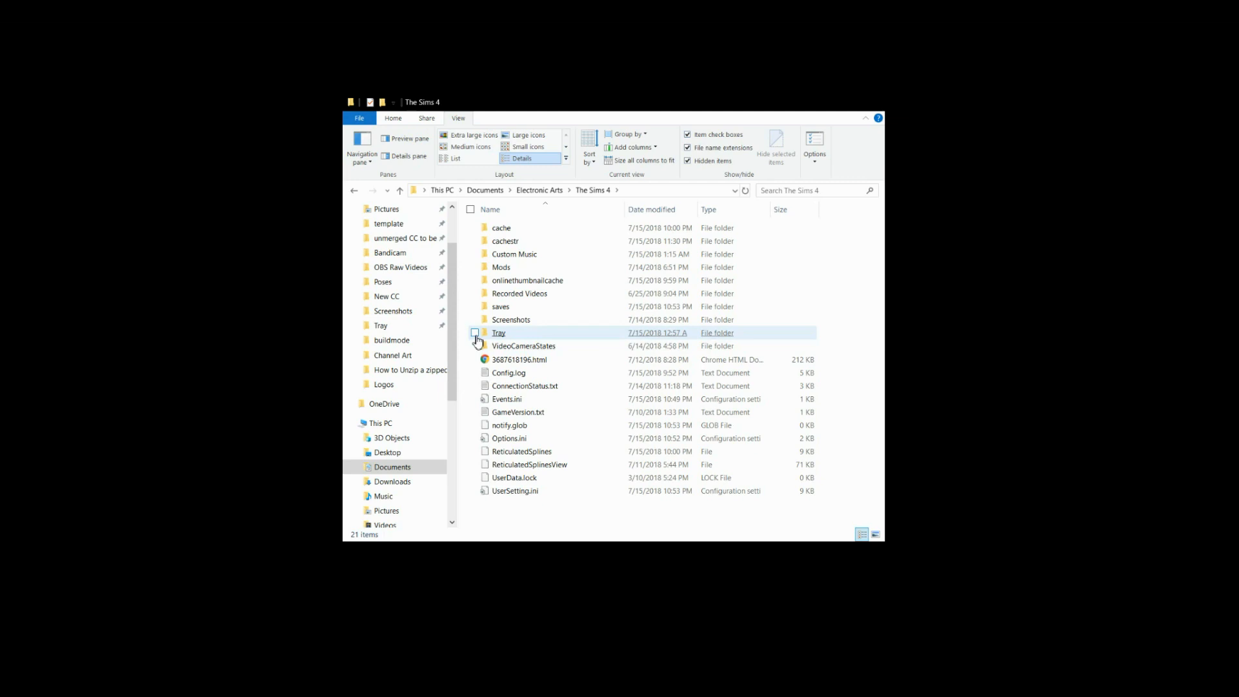
pyautogui.click(624, 520)
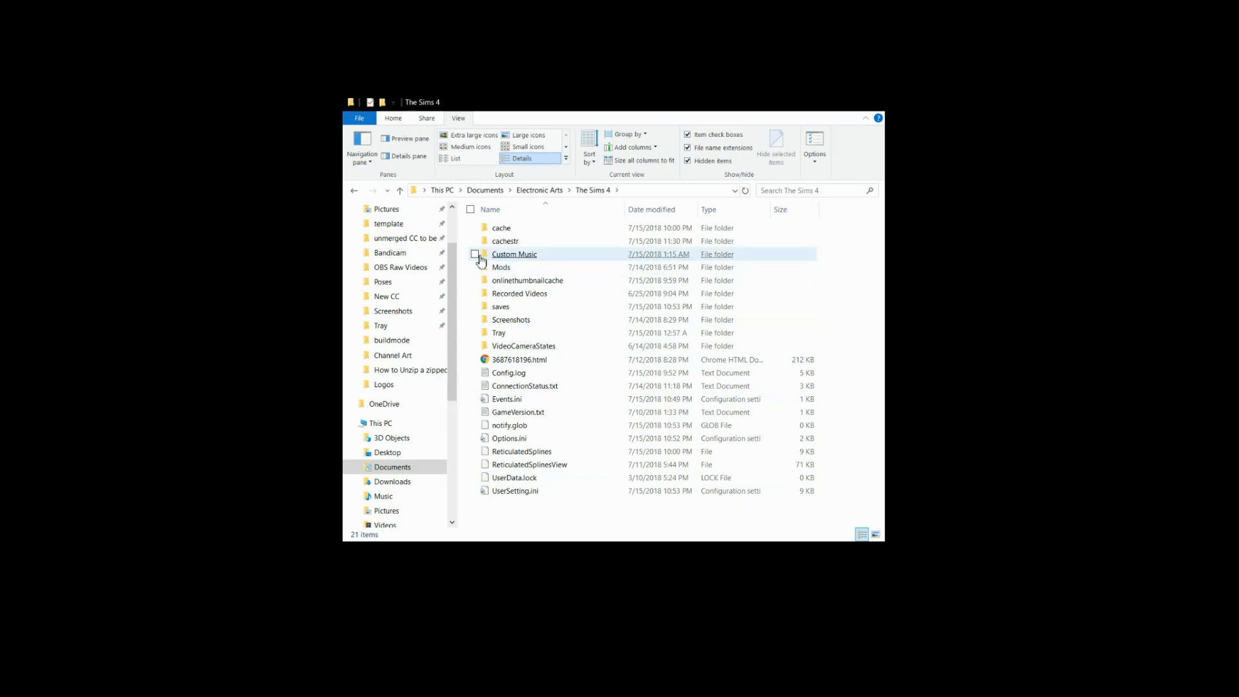
pyautogui.click(475, 254)
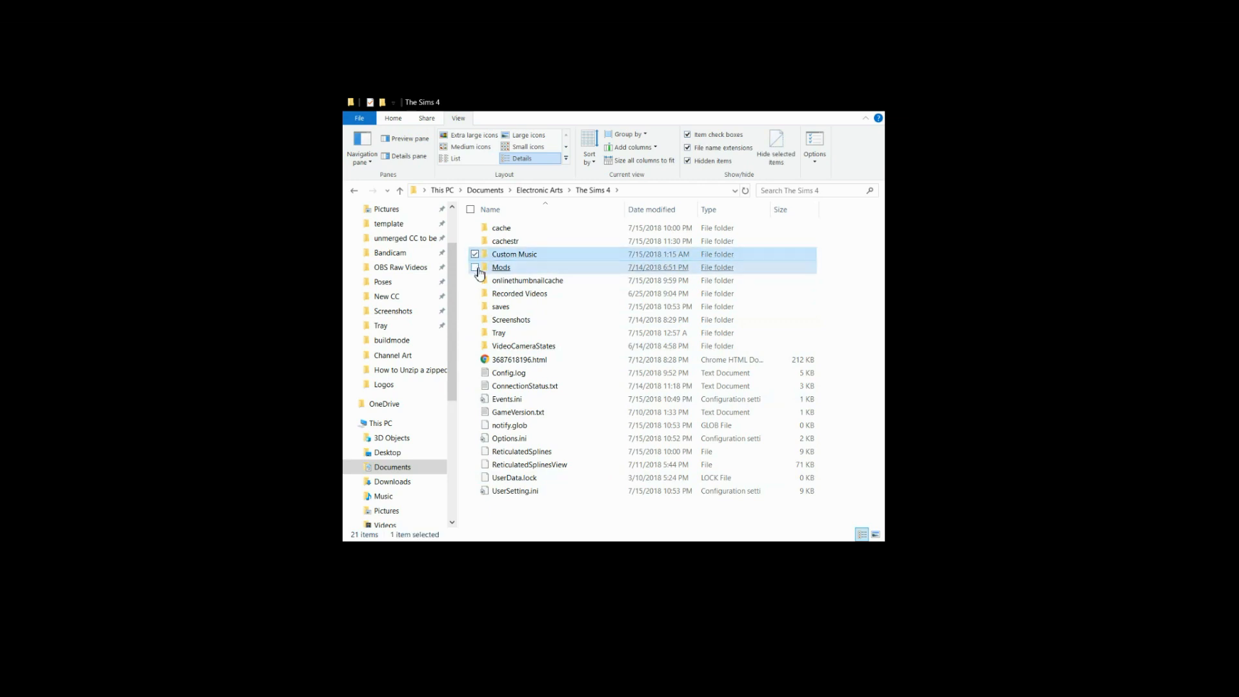
pyautogui.click(474, 268)
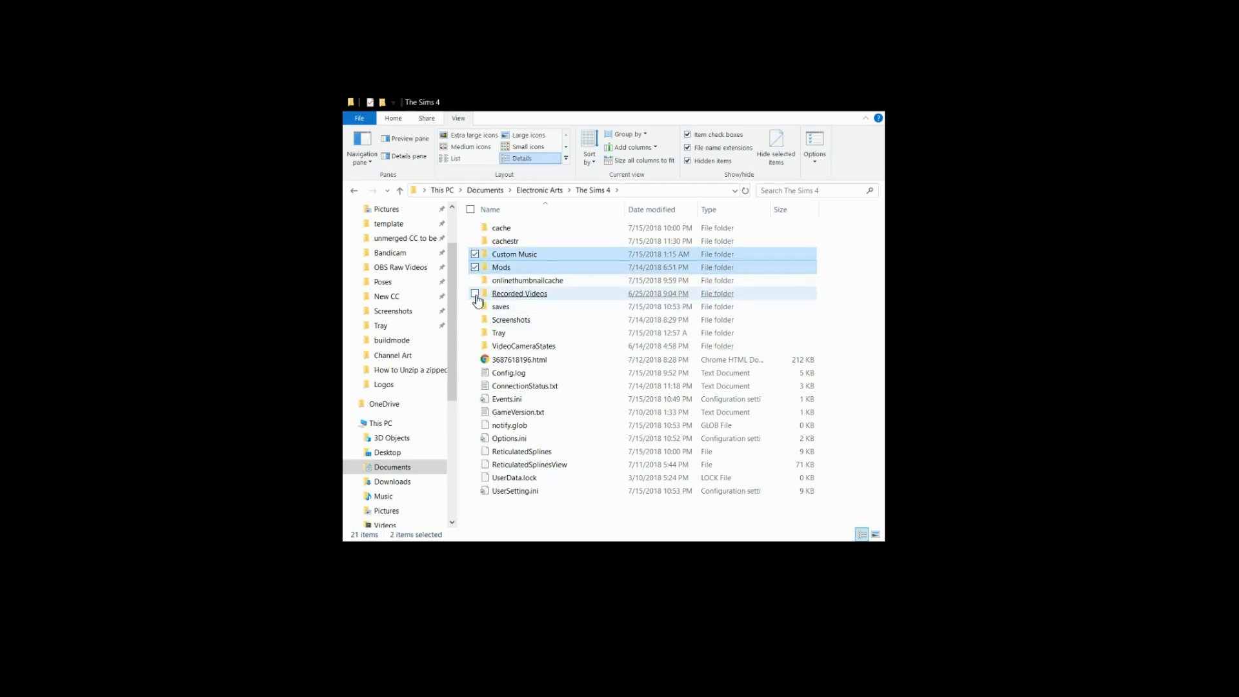
pyautogui.click(475, 293)
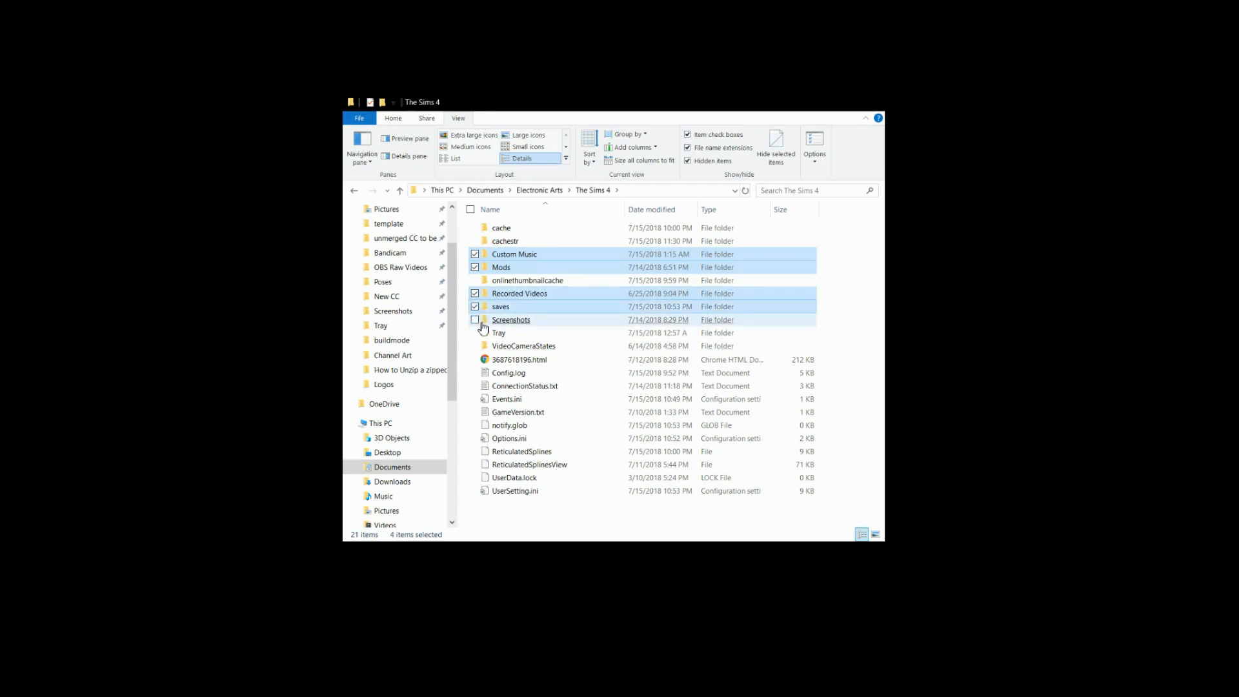
pyautogui.click(475, 320)
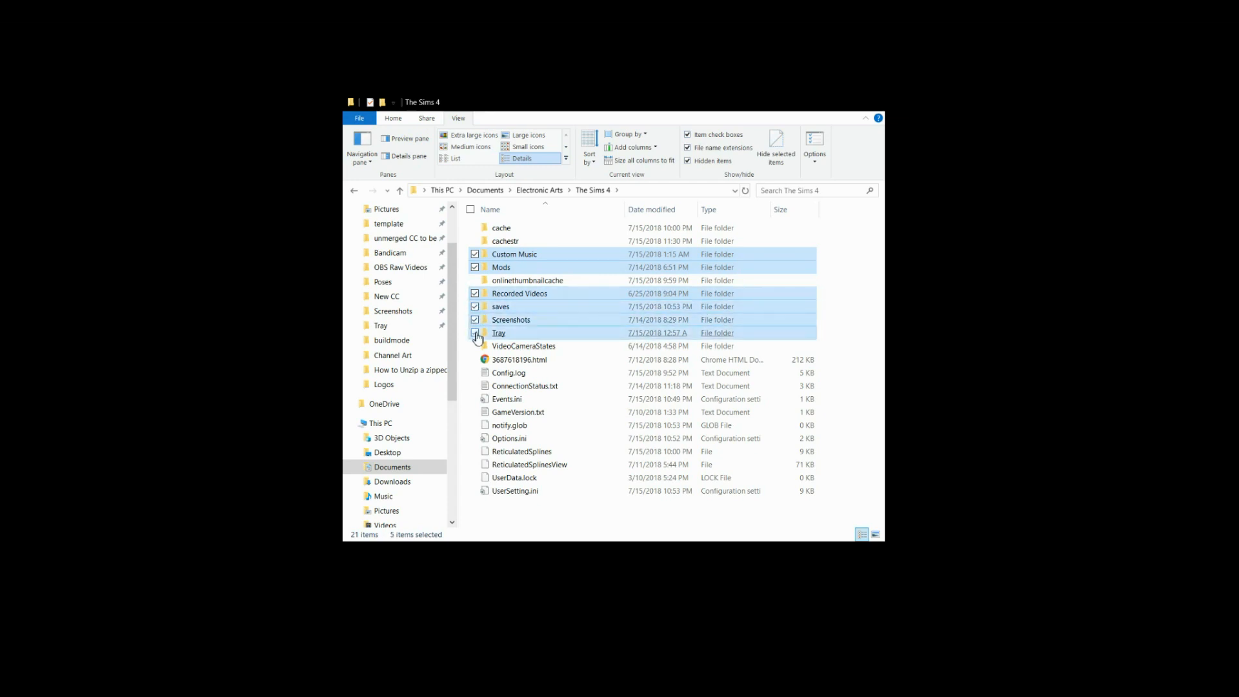
pyautogui.click(475, 333)
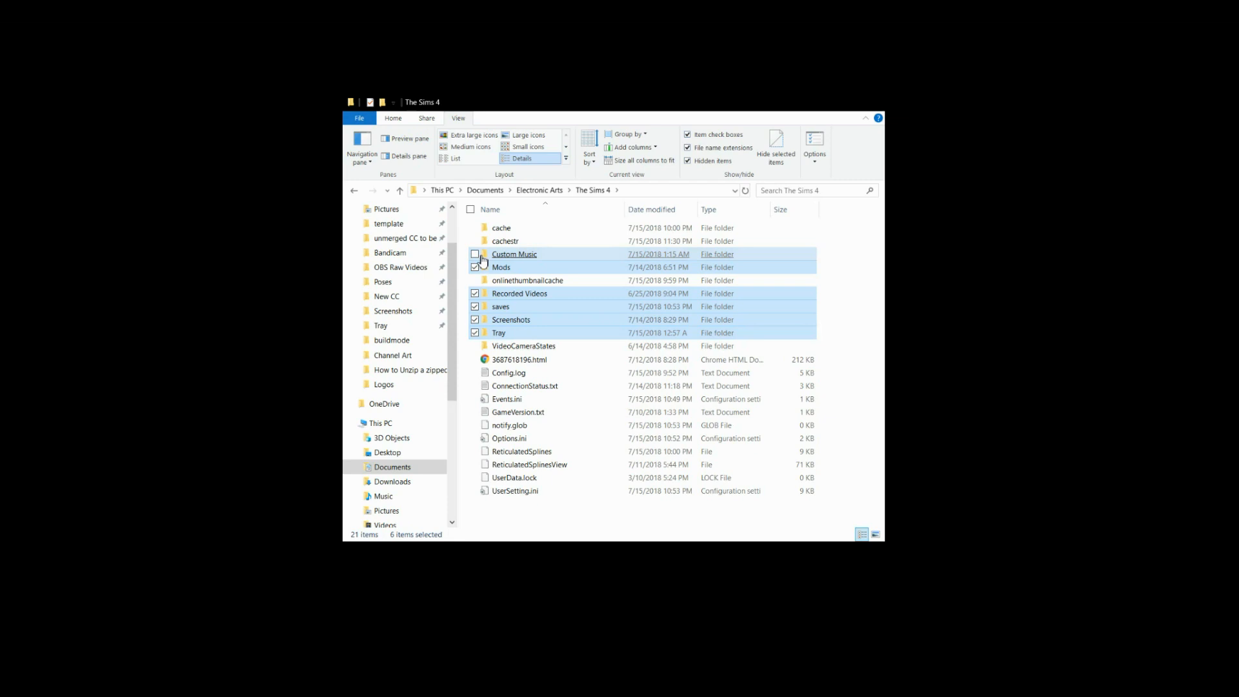
pyautogui.click(475, 254)
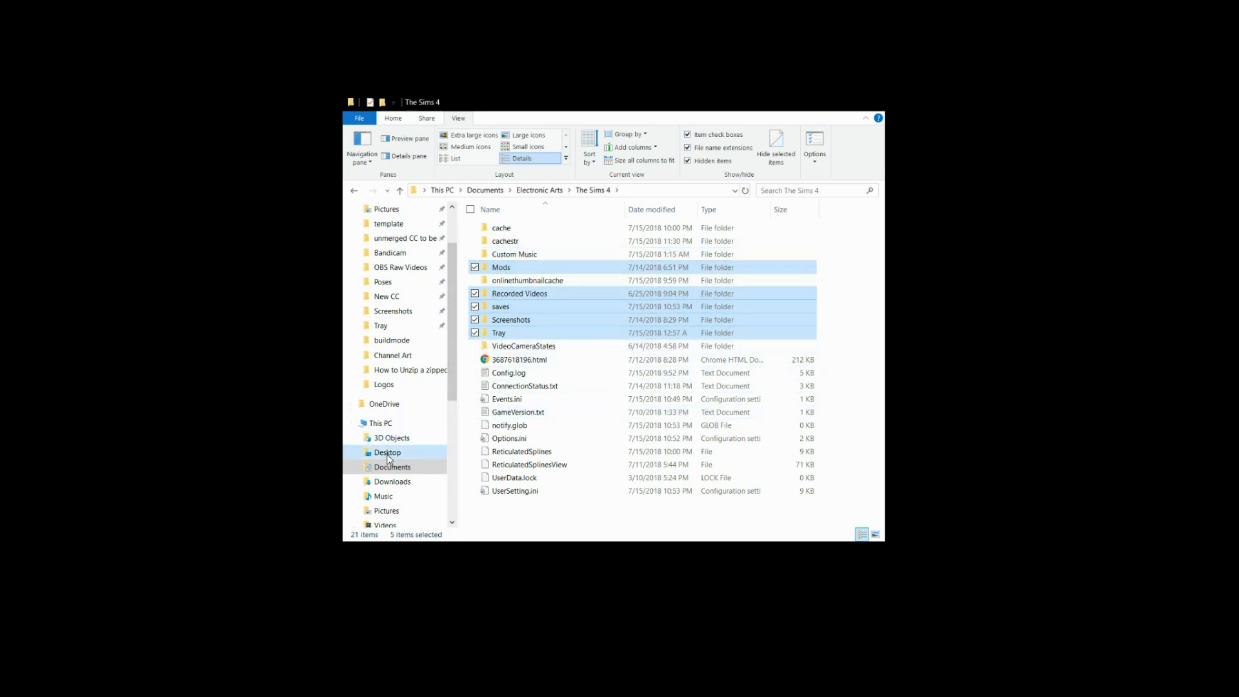
pyautogui.click(387, 452)
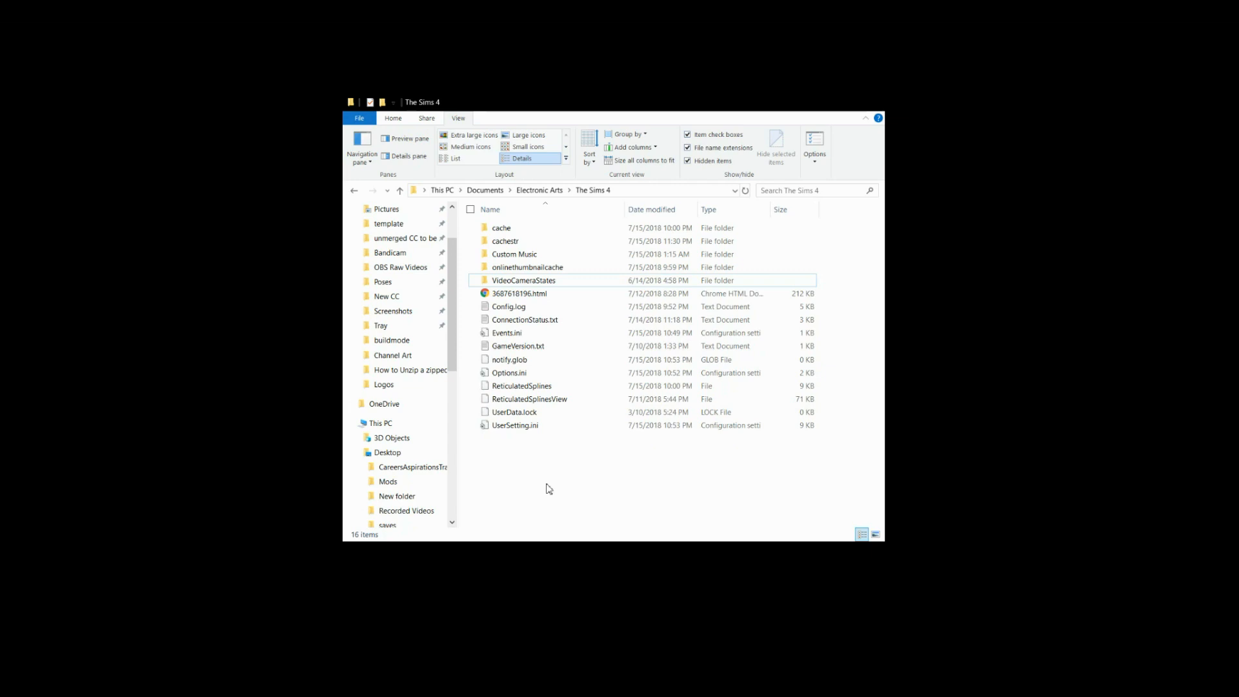
pyautogui.moveTo(578, 454)
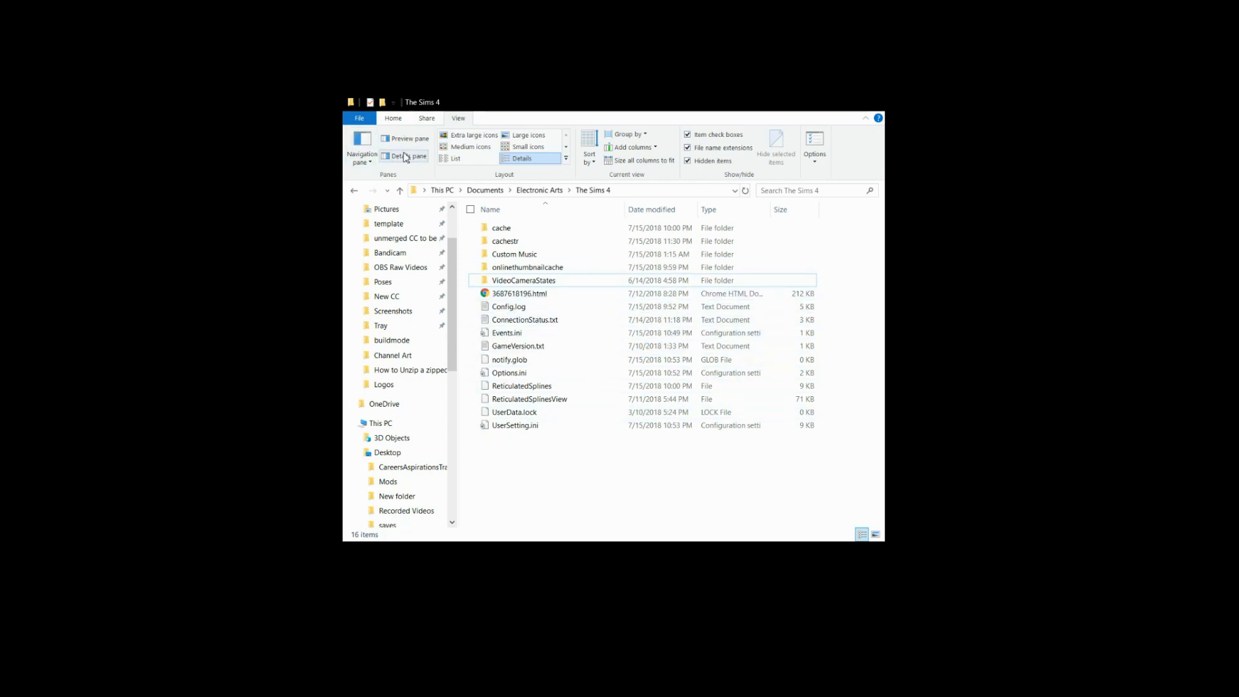
pyautogui.moveTo(453, 125)
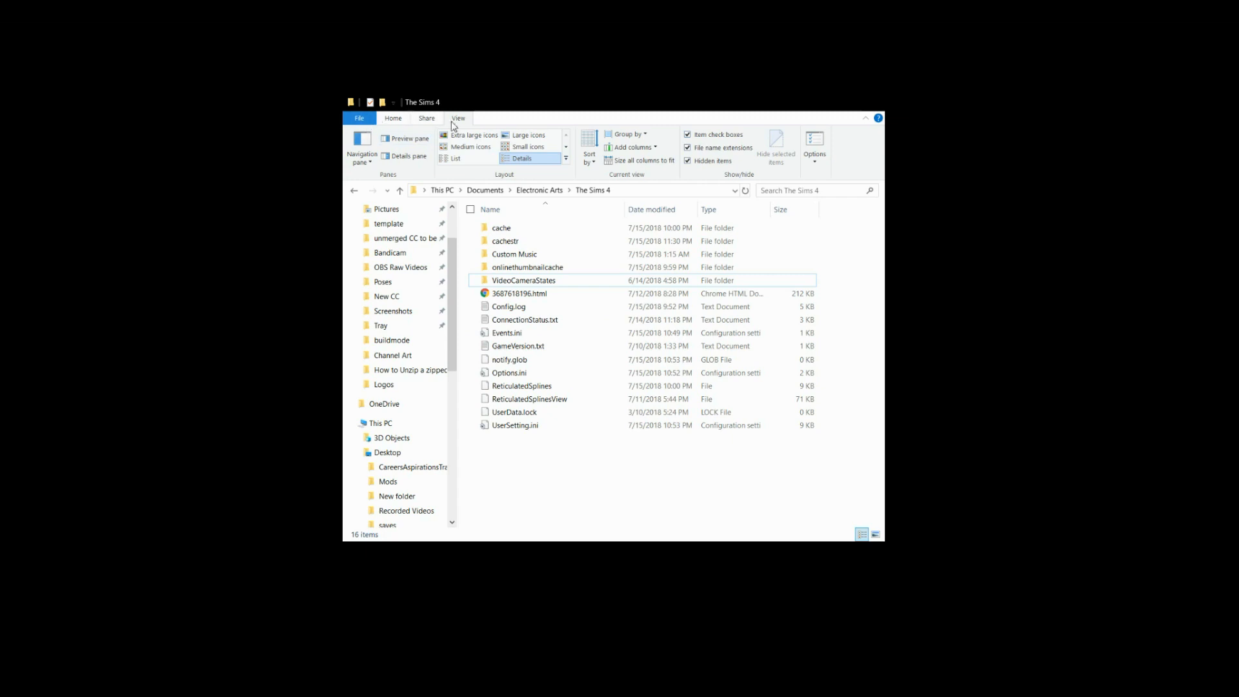
pyautogui.moveTo(421, 127)
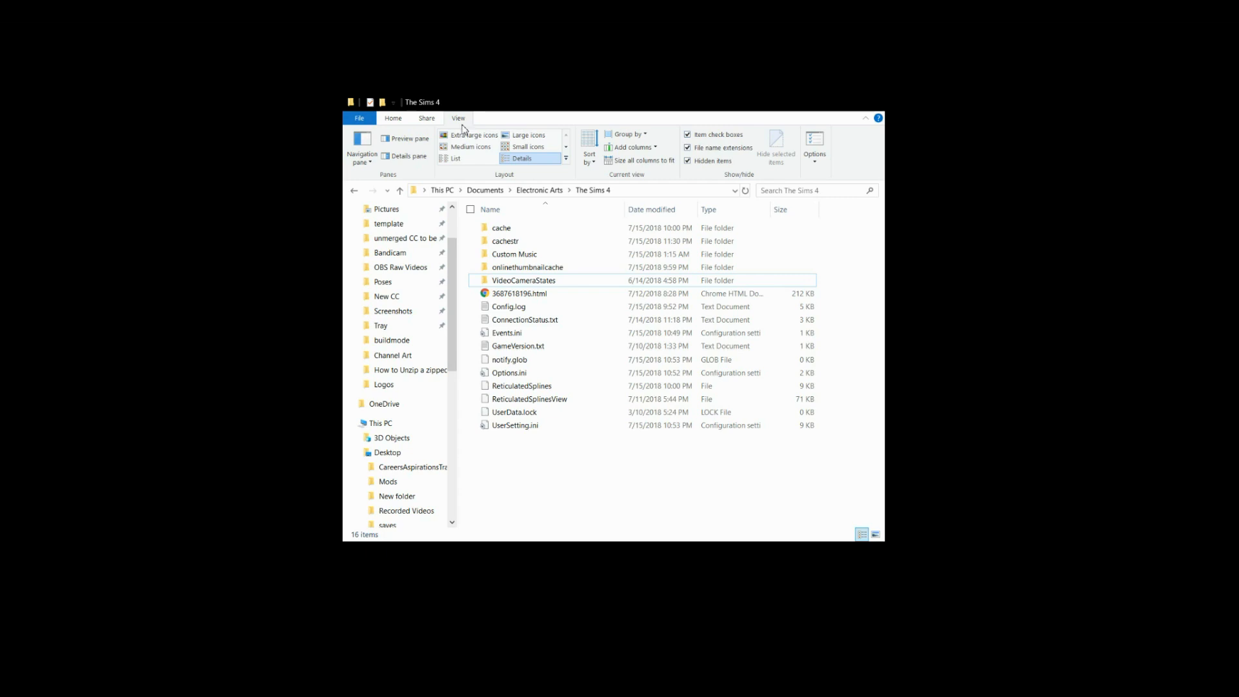
pyautogui.moveTo(580, 123)
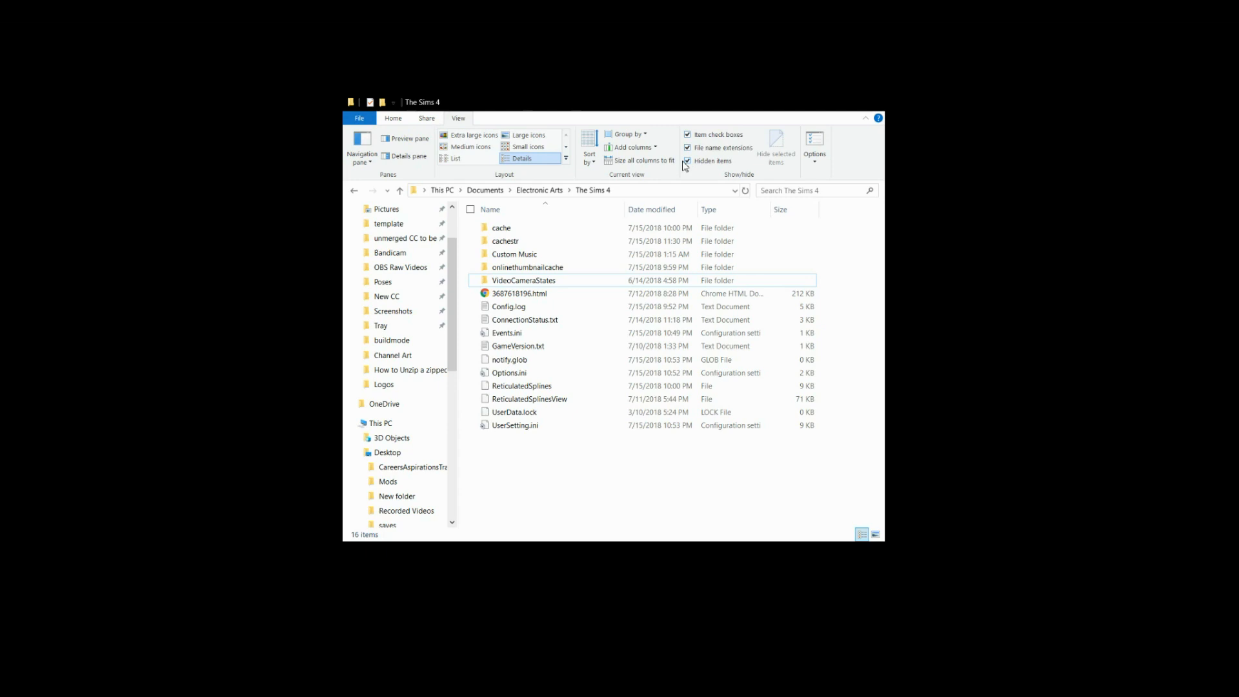
pyautogui.moveTo(689, 165)
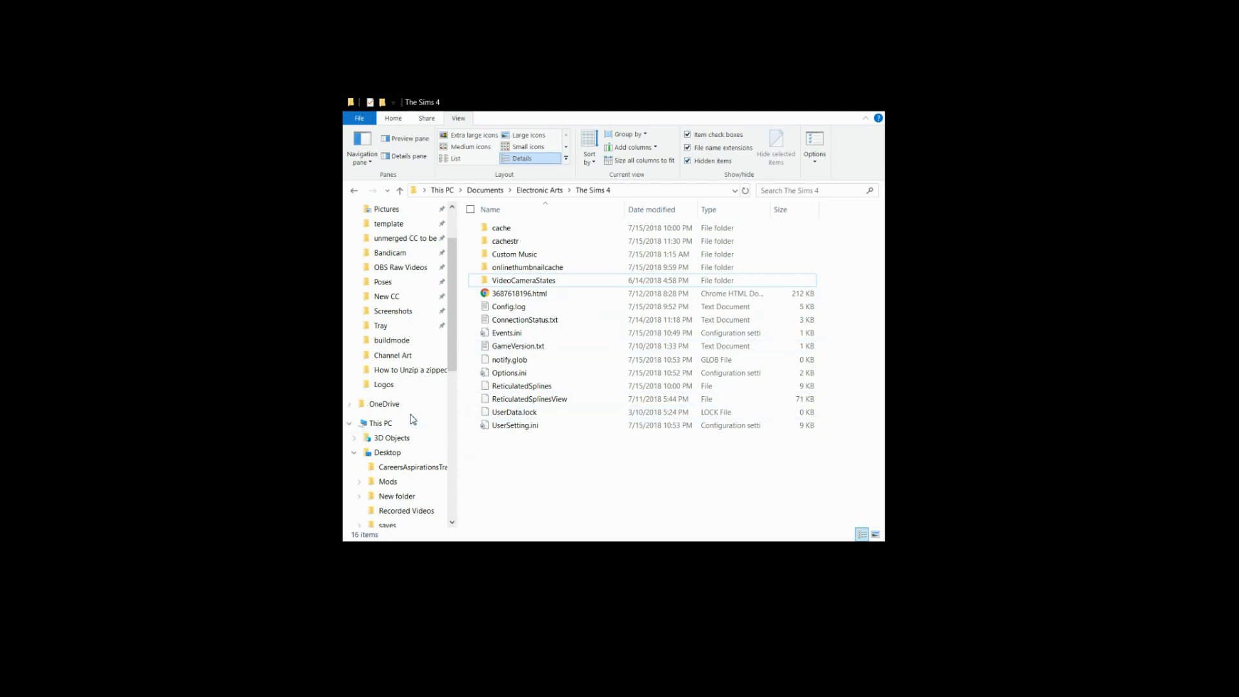
# Browse from OS (C:) into ProgramData, then into the Origin folder
pyautogui.click(380, 423)
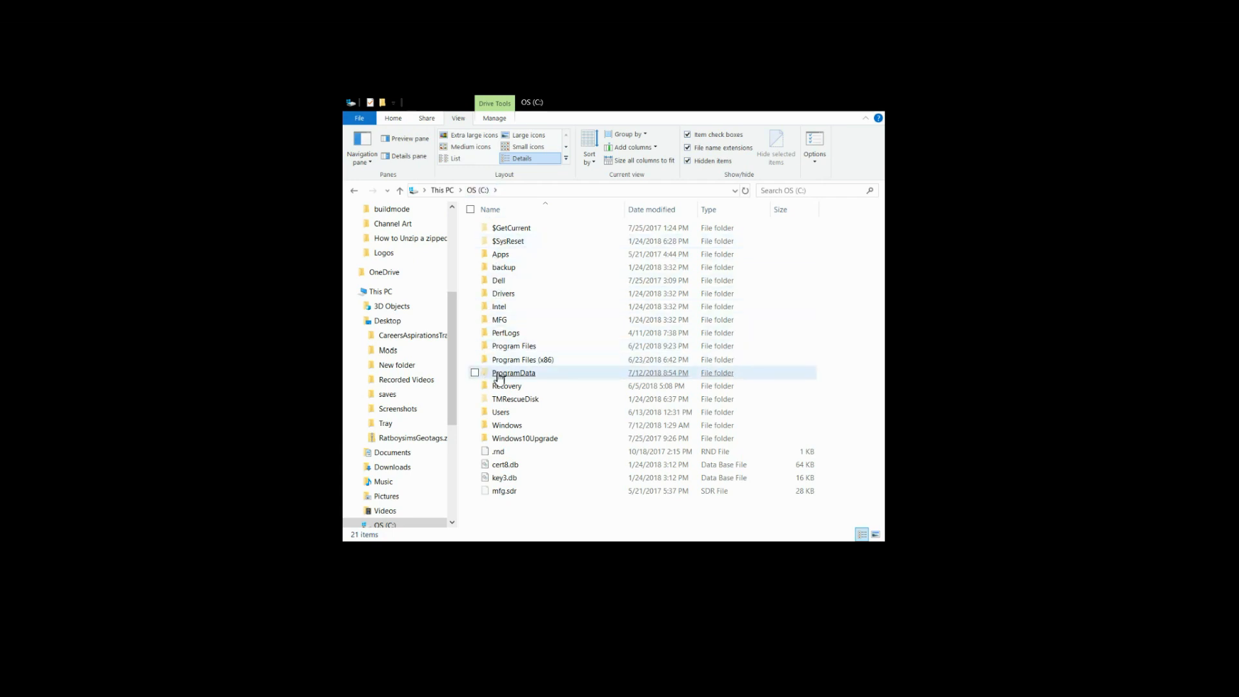
pyautogui.doubleClick(513, 372)
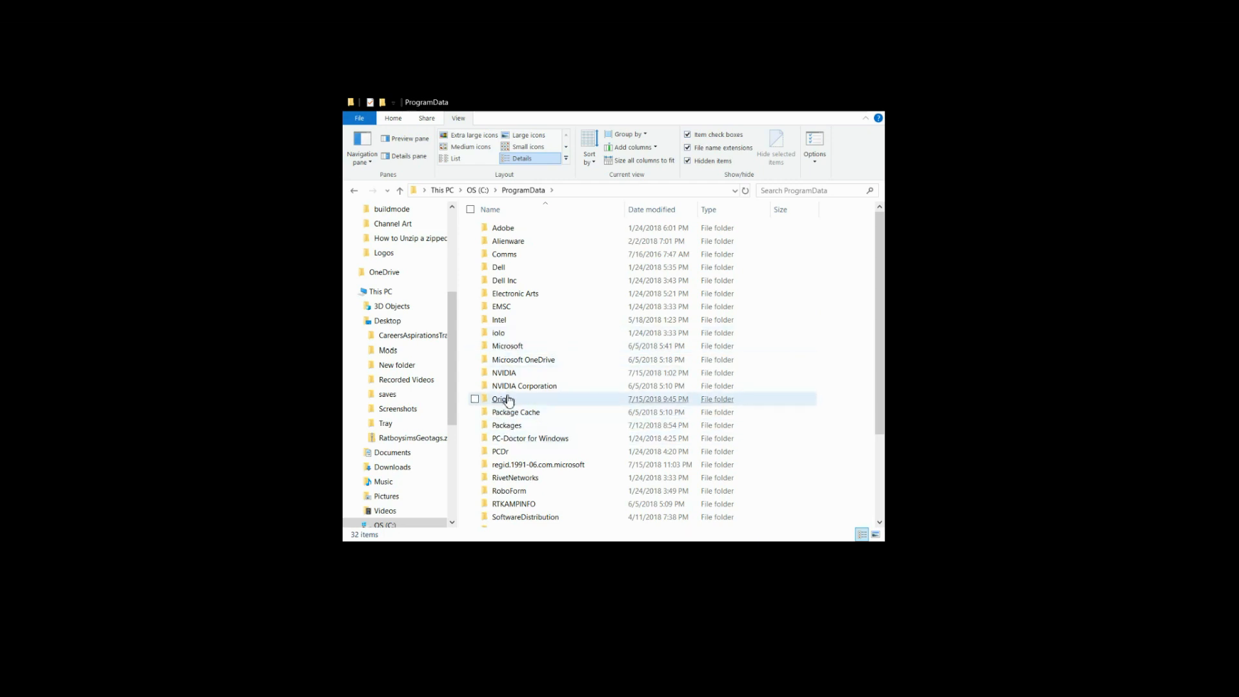
pyautogui.doubleClick(499, 398)
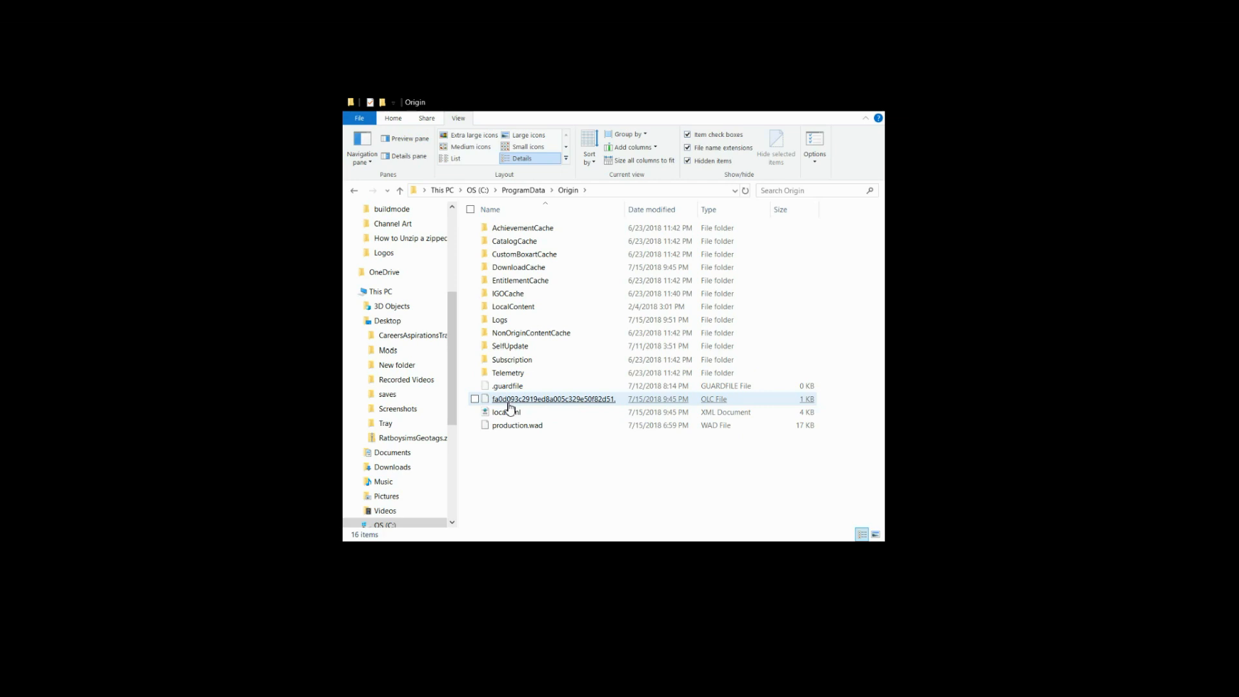
# Delete the six cache folders, AchievementCache through IGOCache, from Origin
pyautogui.click(506, 412)
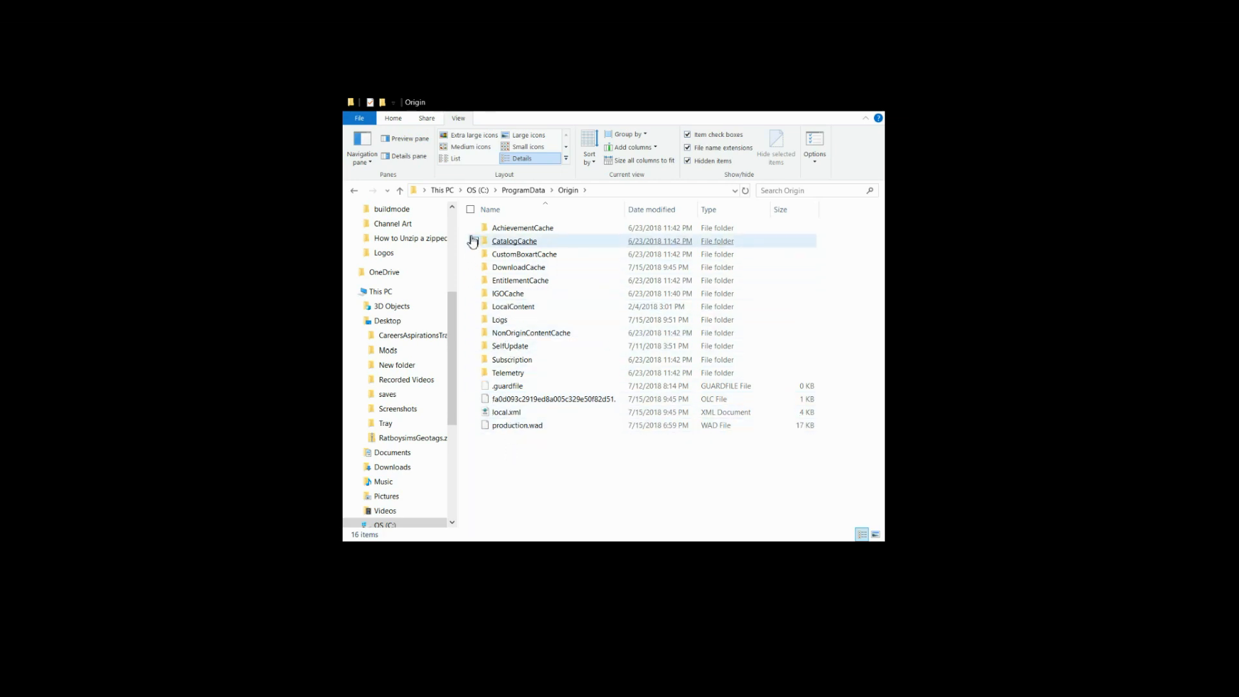
pyautogui.click(474, 253)
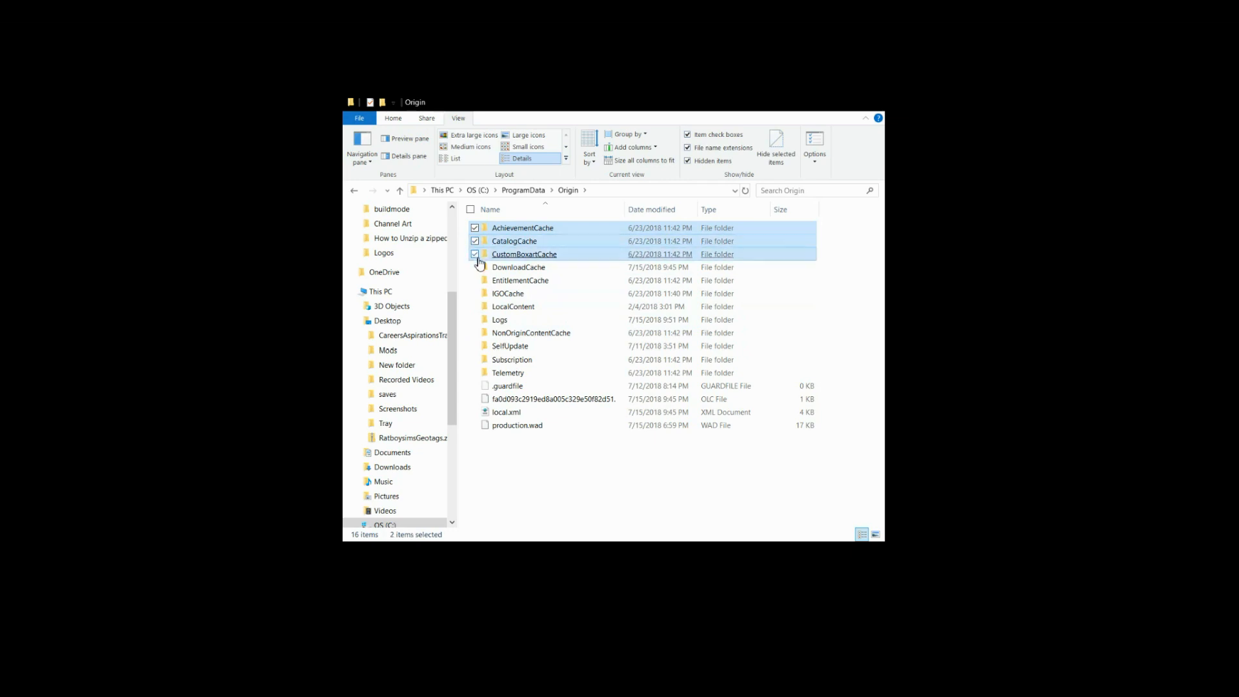
pyautogui.click(475, 293)
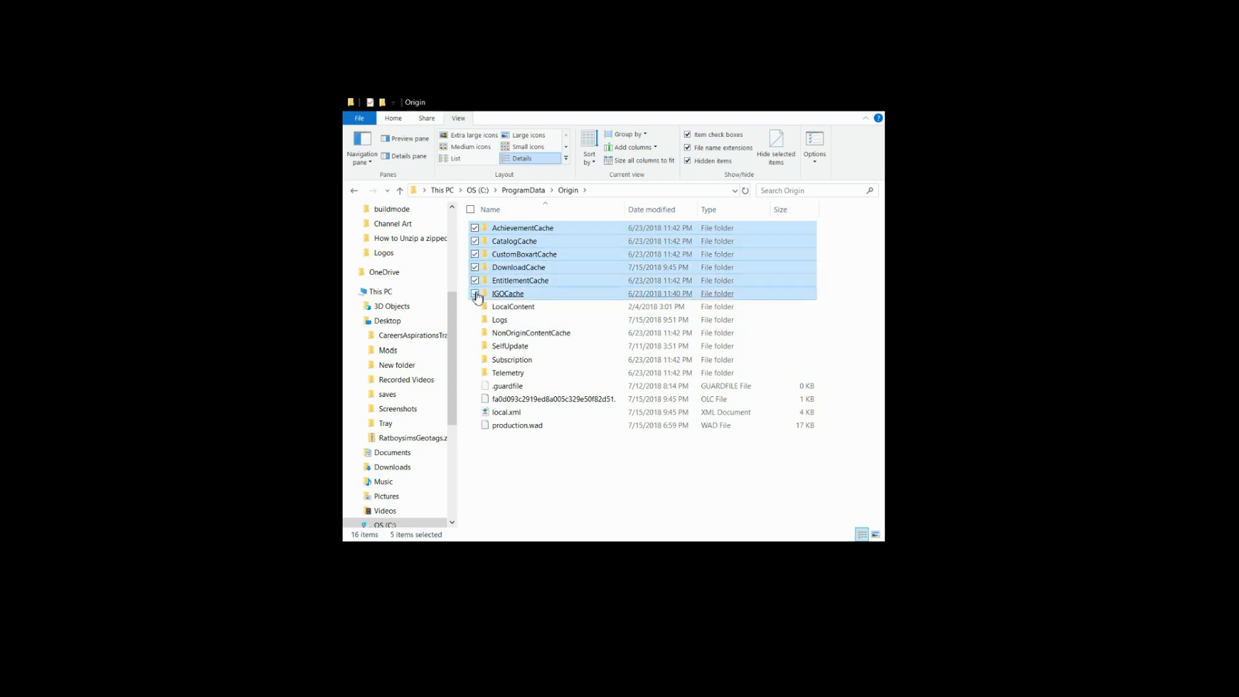
pyautogui.click(475, 293)
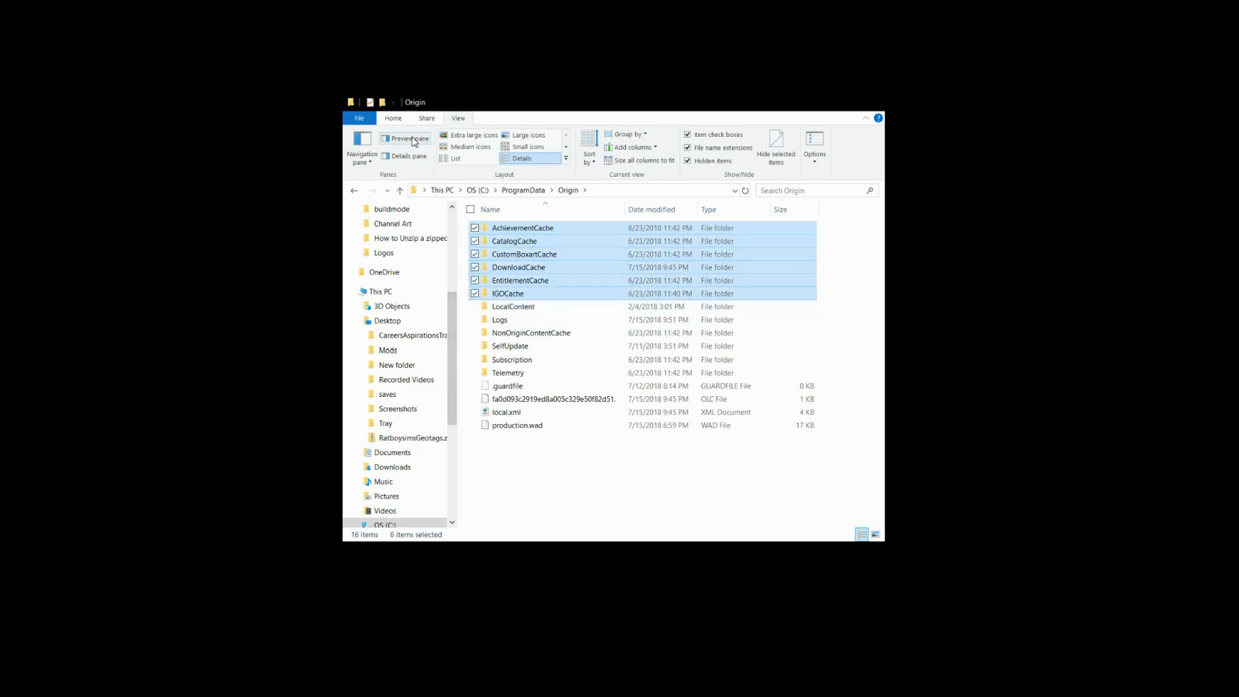
pyautogui.click(393, 117)
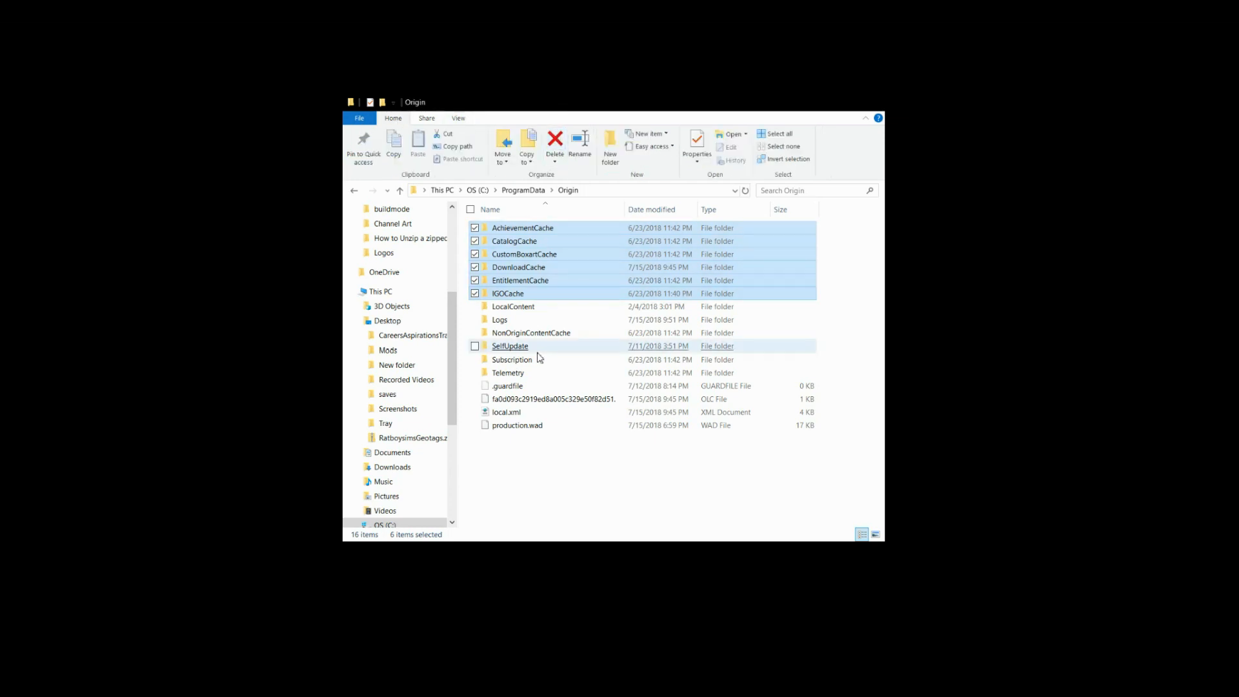
pyautogui.click(555, 142)
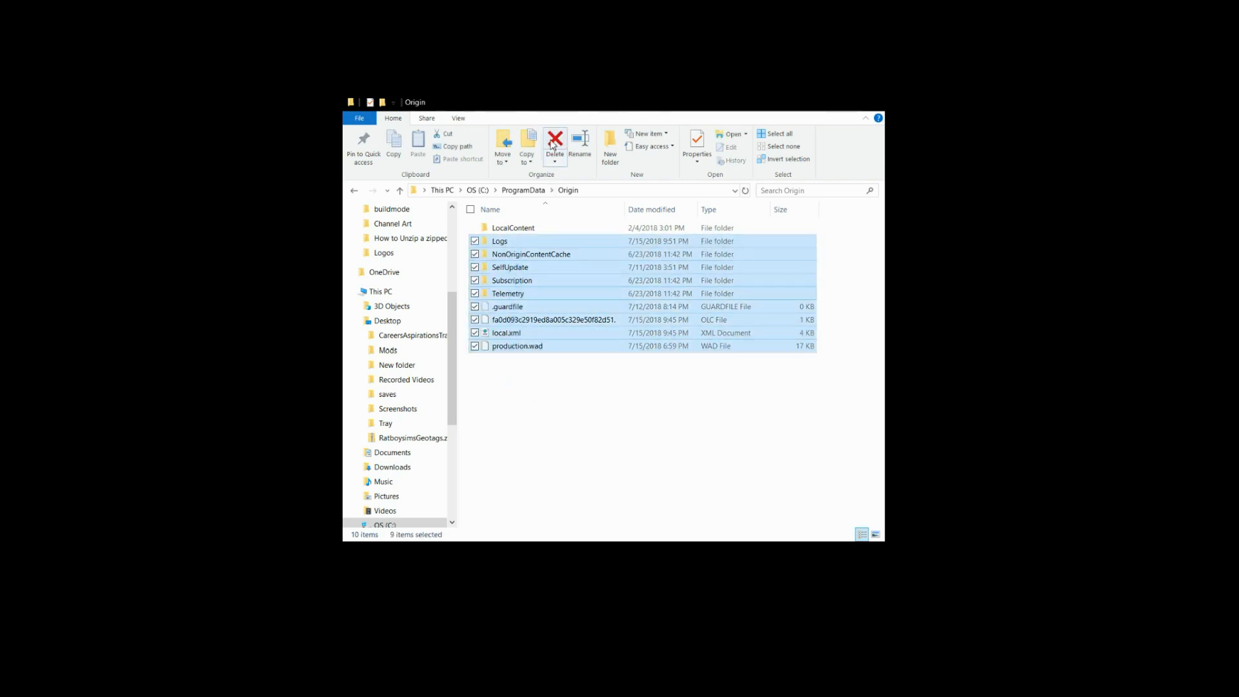
pyautogui.moveTo(542, 356)
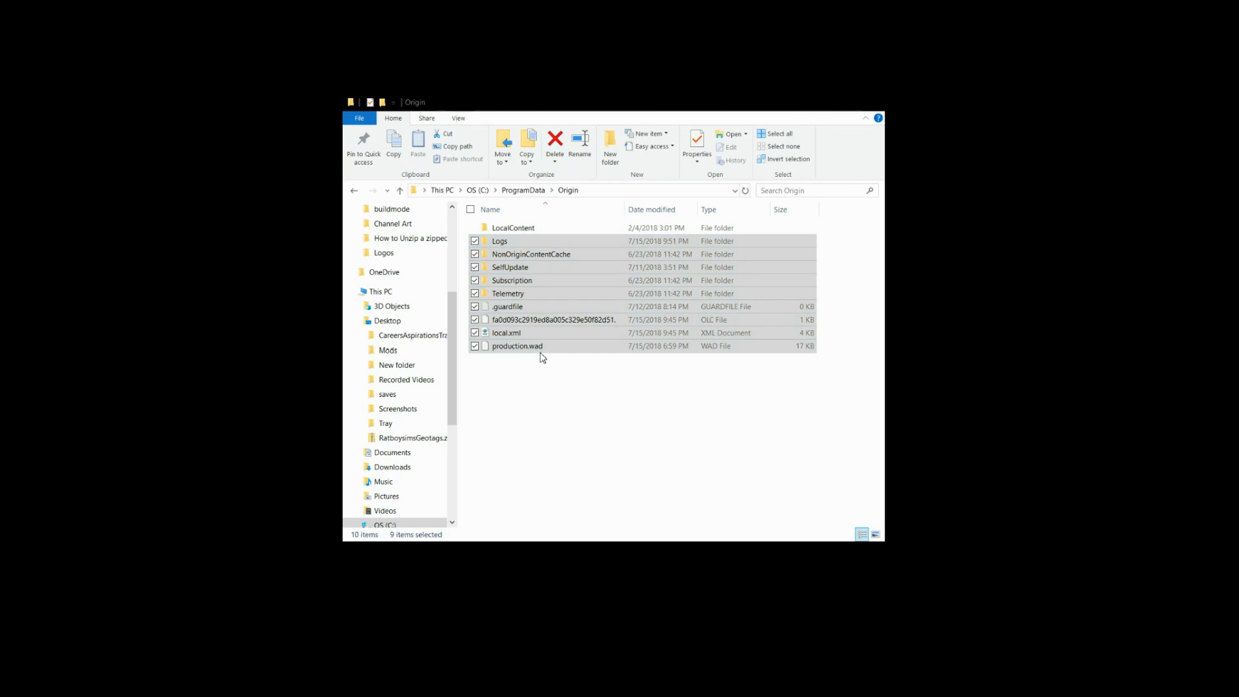
# Delete the Origin log files except OriginWebHelperService_Log.txt, returning to Origin
pyautogui.click(555, 140)
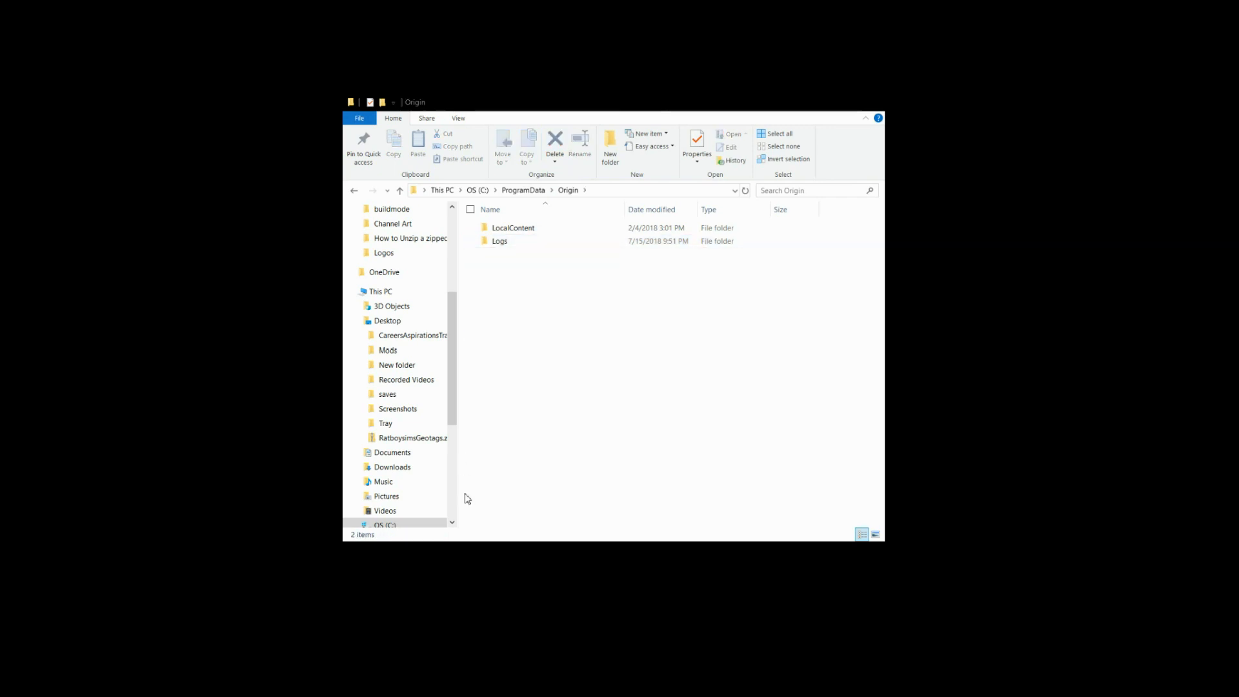
pyautogui.moveTo(462, 338)
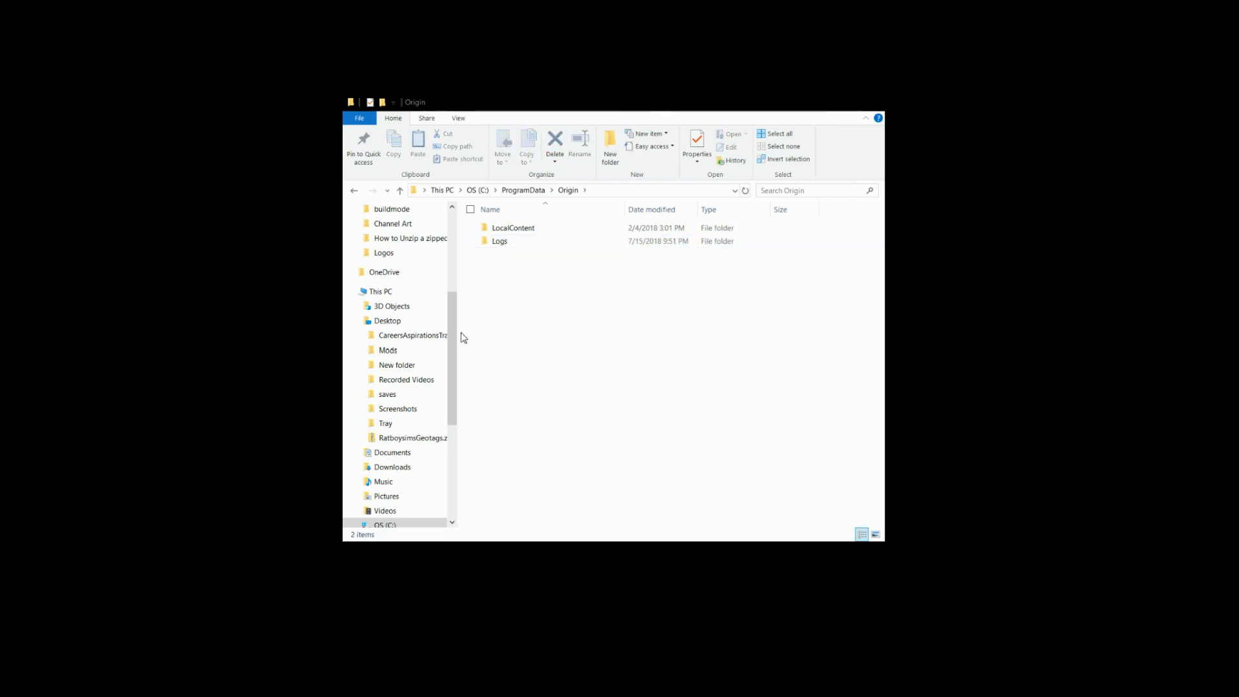
pyautogui.moveTo(588, 321)
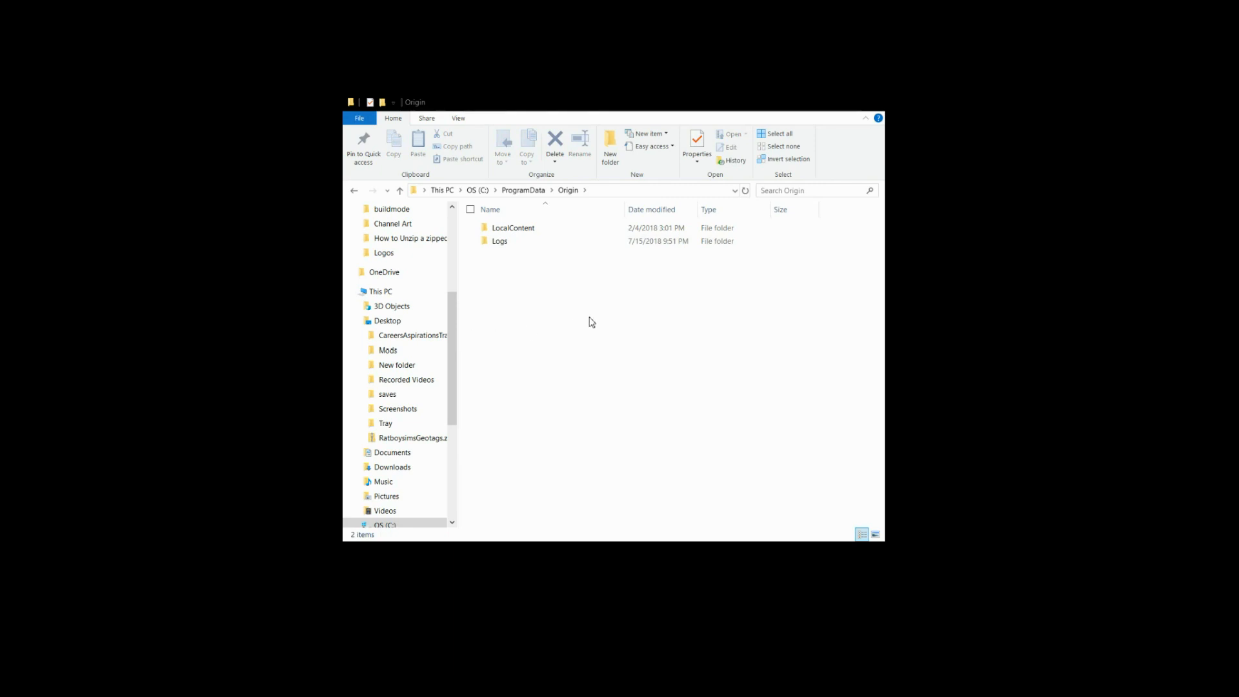
pyautogui.moveTo(622, 298)
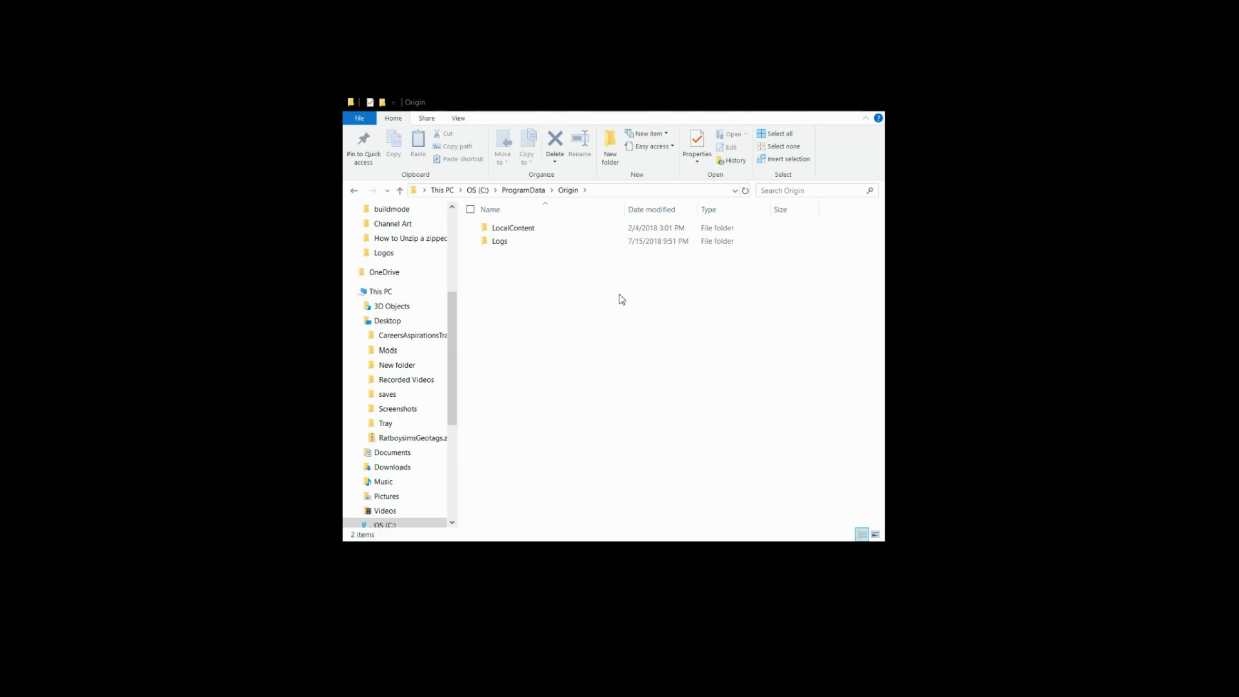
pyautogui.doubleClick(499, 241)
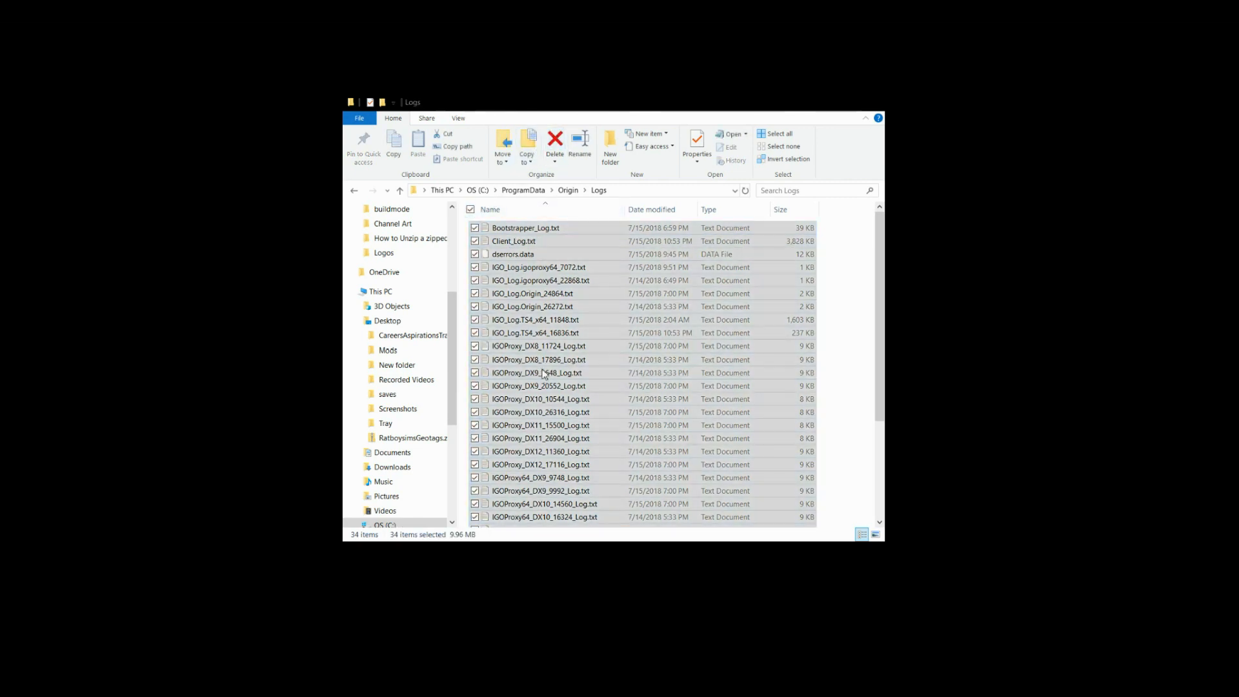
pyautogui.click(555, 142)
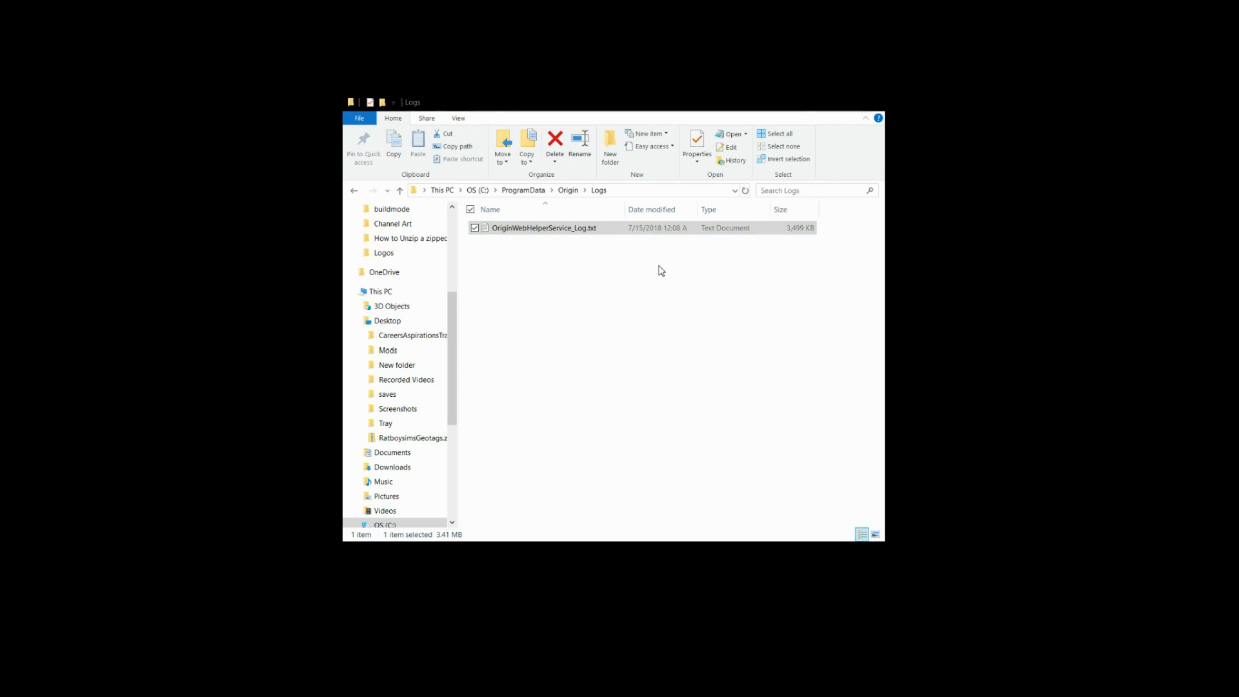
pyautogui.moveTo(531, 349)
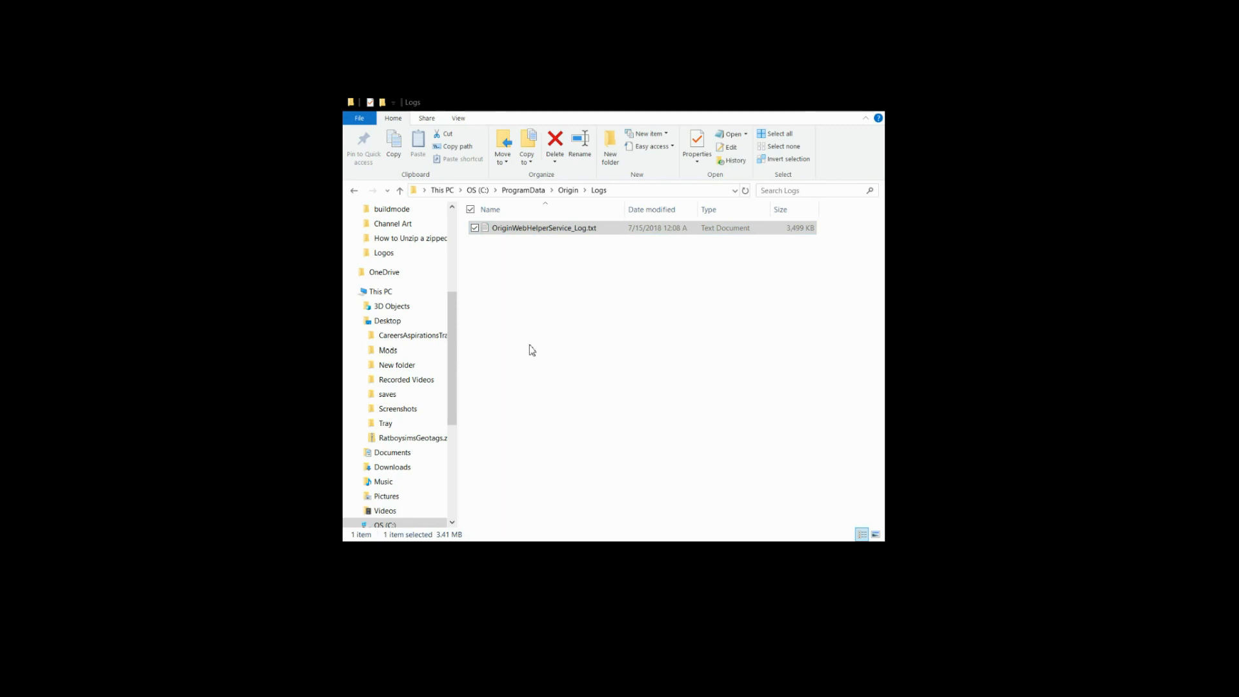
pyautogui.moveTo(567, 189)
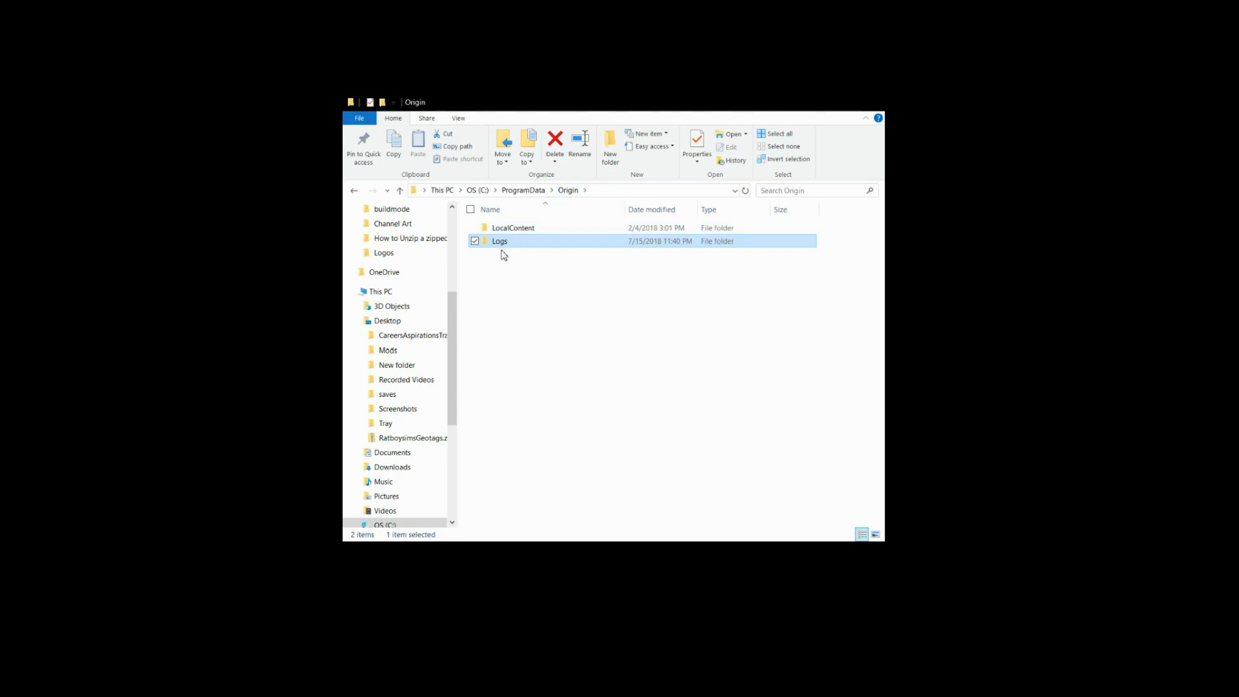
pyautogui.moveTo(533, 198)
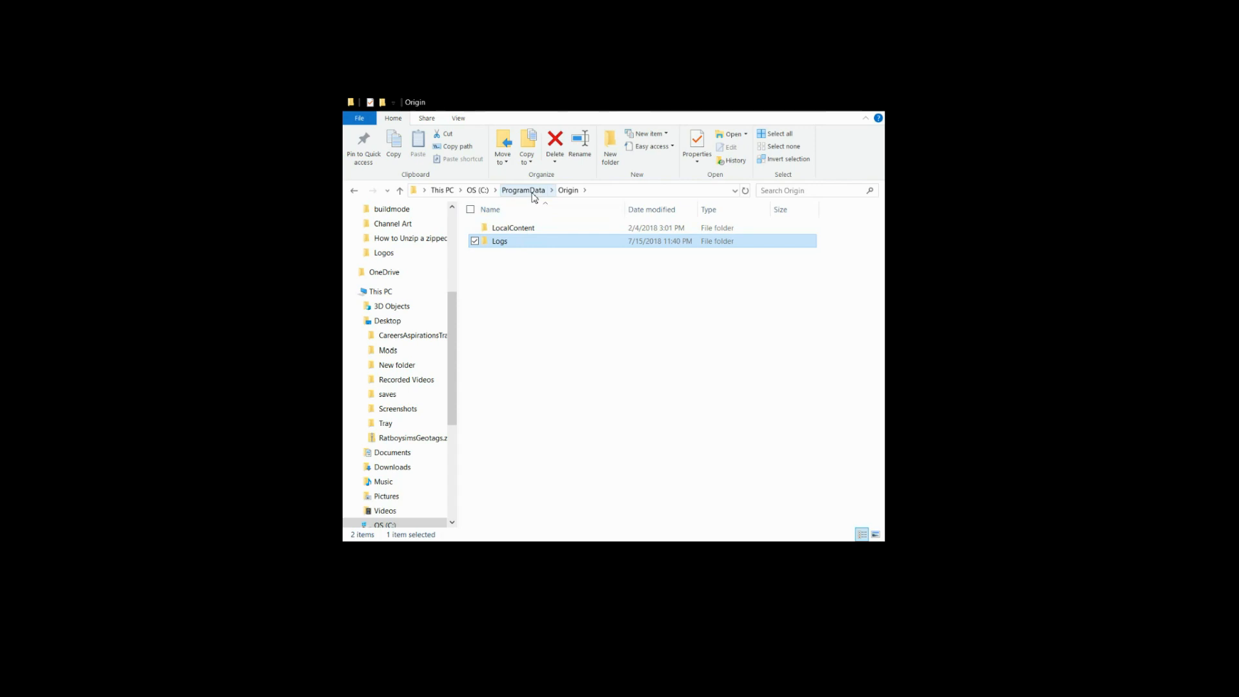
# Go from ProgramData to C:\Users\dandn\AppData
pyautogui.click(522, 190)
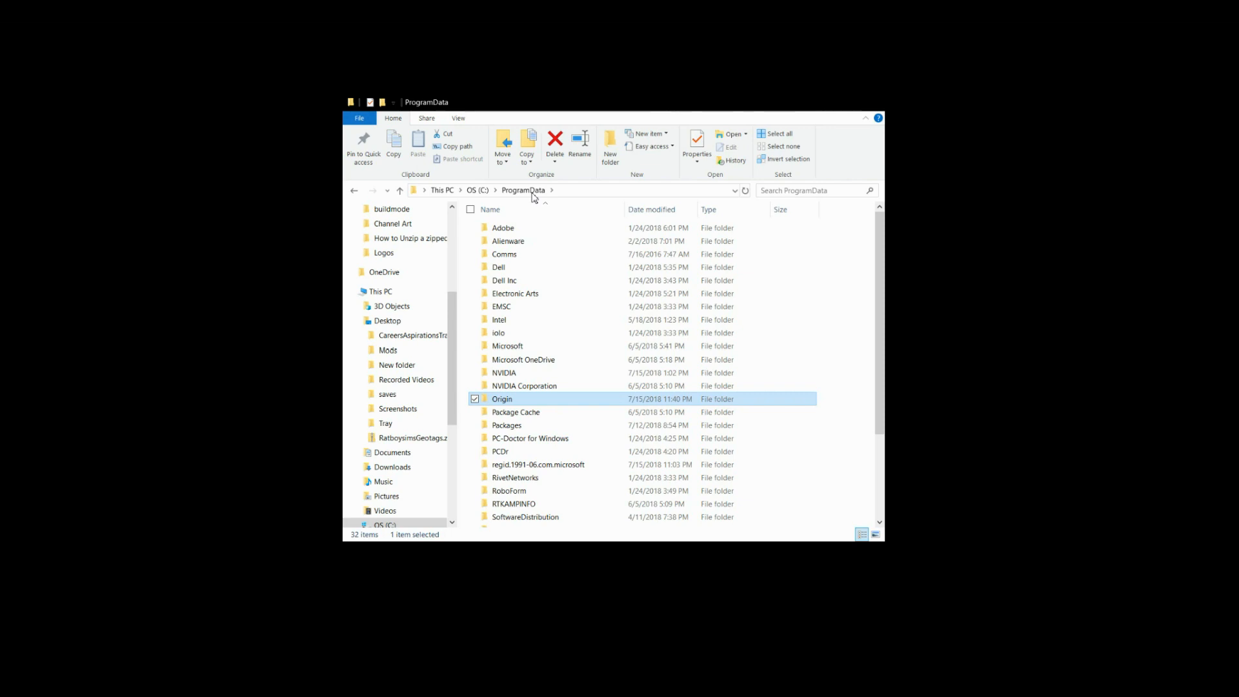
pyautogui.click(477, 190)
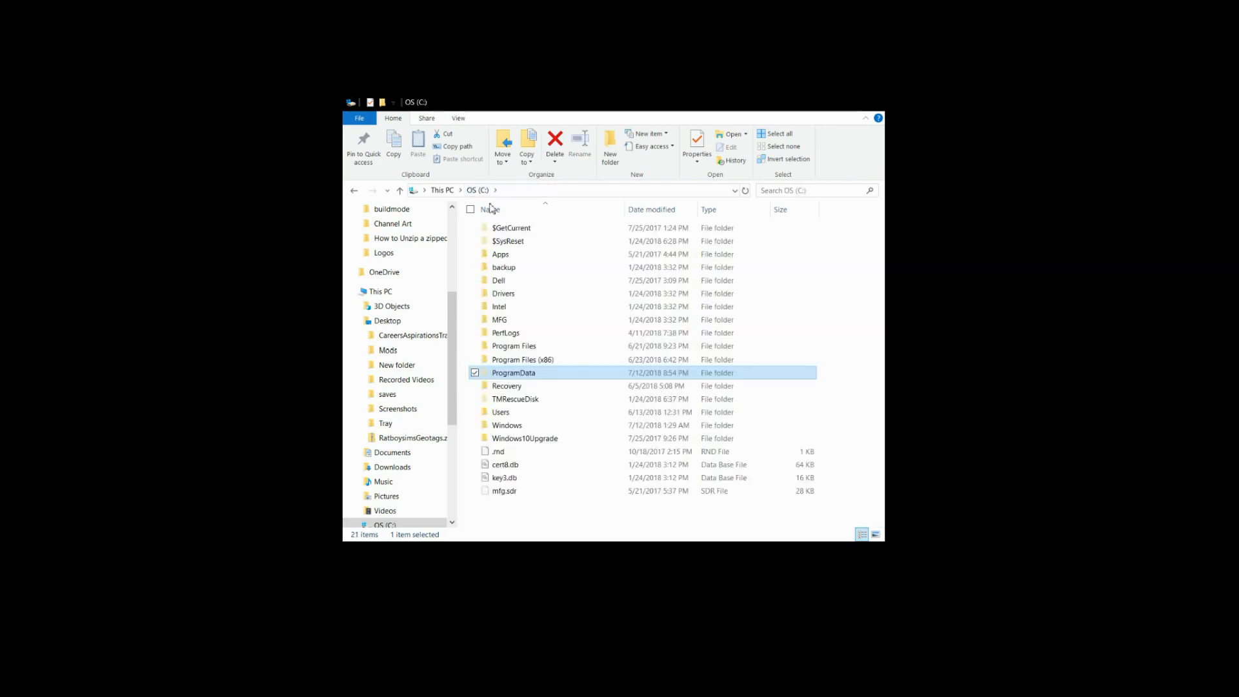
pyautogui.doubleClick(500, 411)
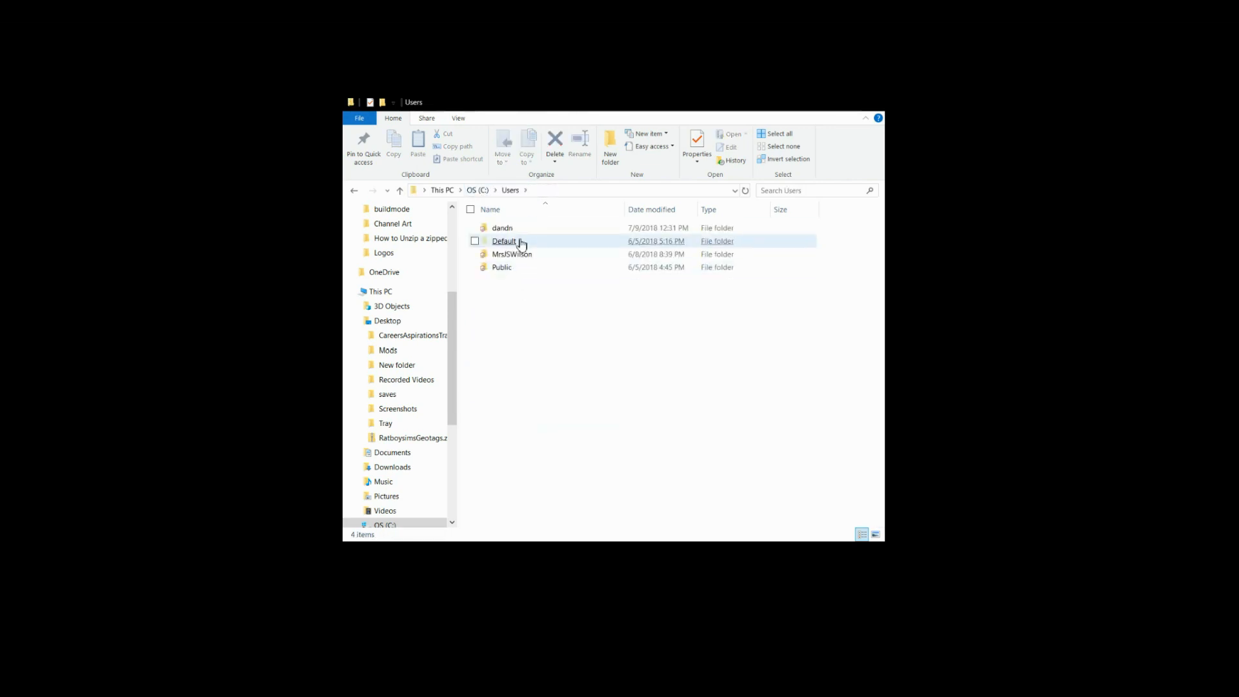
pyautogui.doubleClick(503, 227)
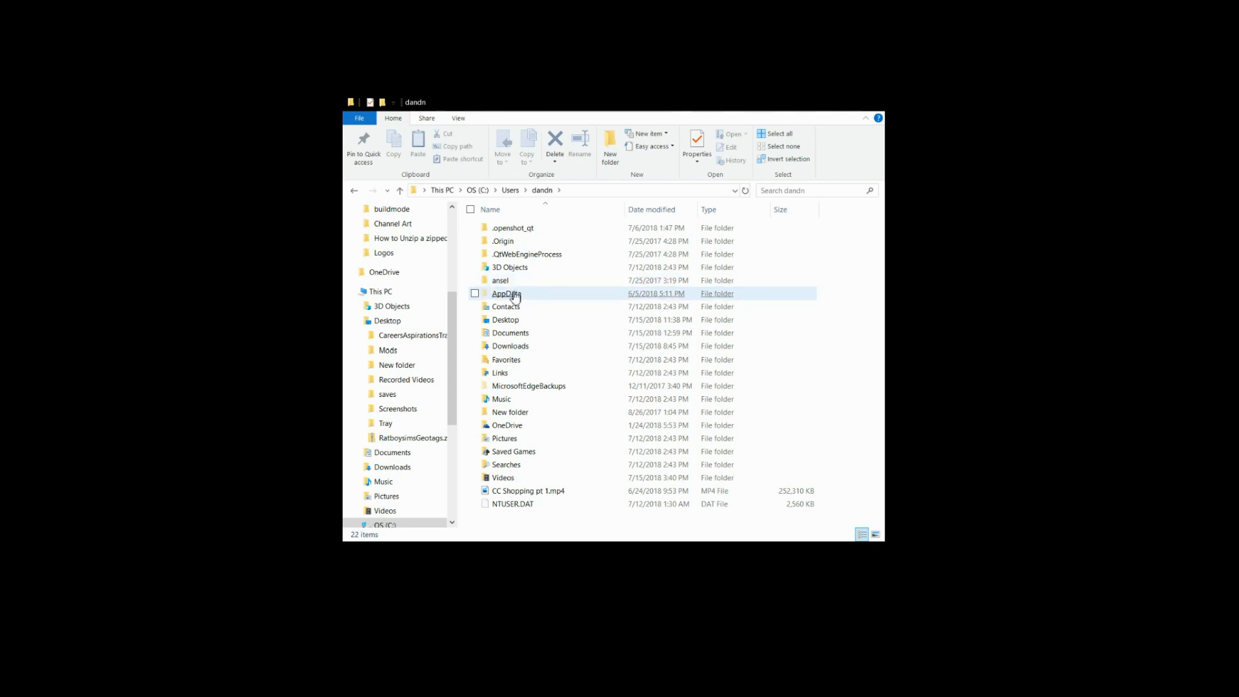
pyautogui.click(507, 293)
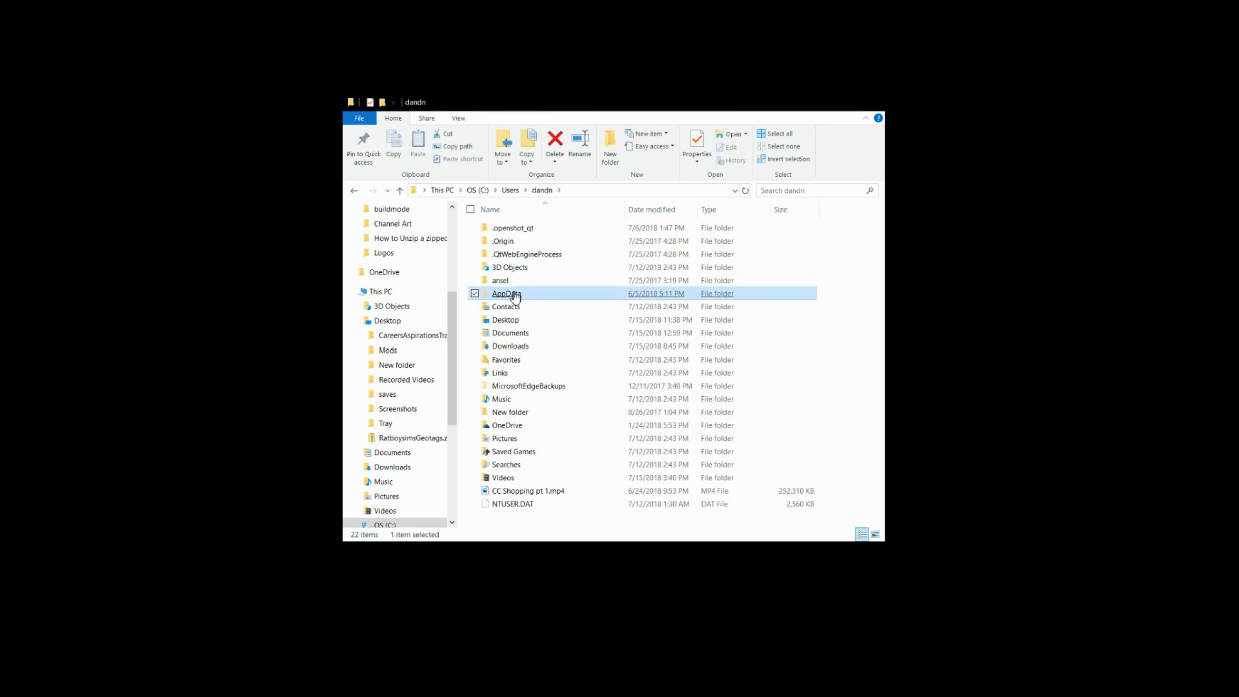
pyautogui.doubleClick(507, 293)
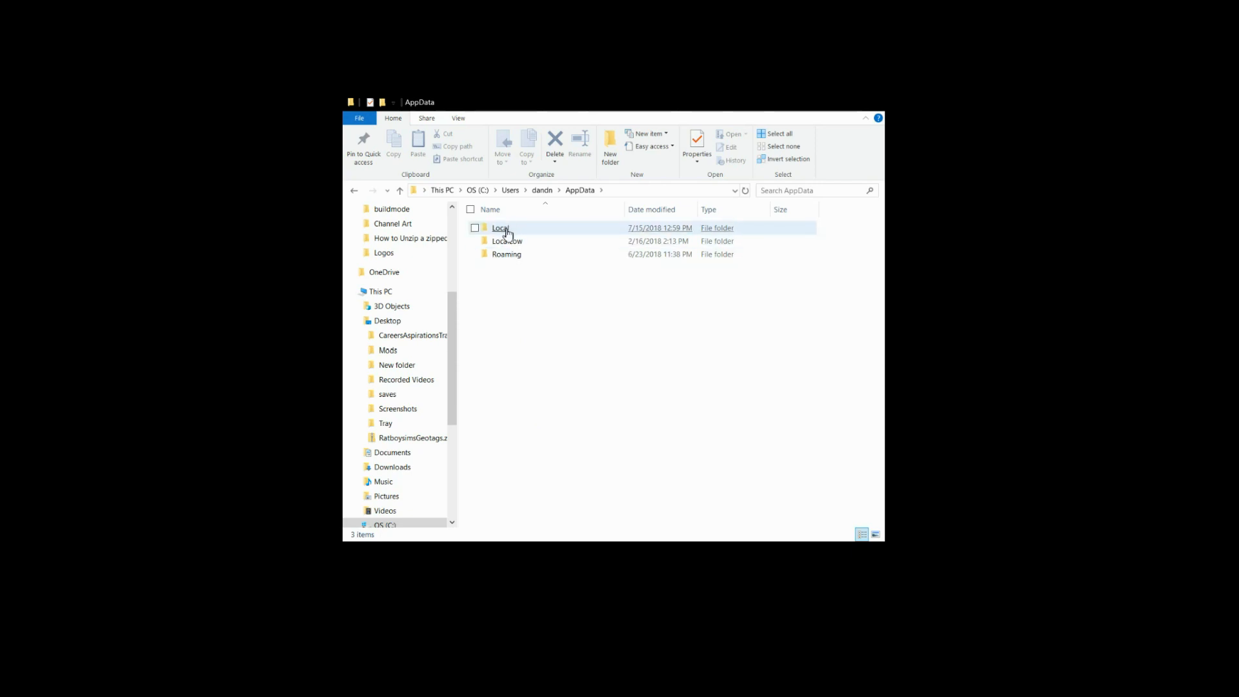
# Delete the Origin folder inside Local, then return to AppData and select Roaming
pyautogui.doubleClick(499, 228)
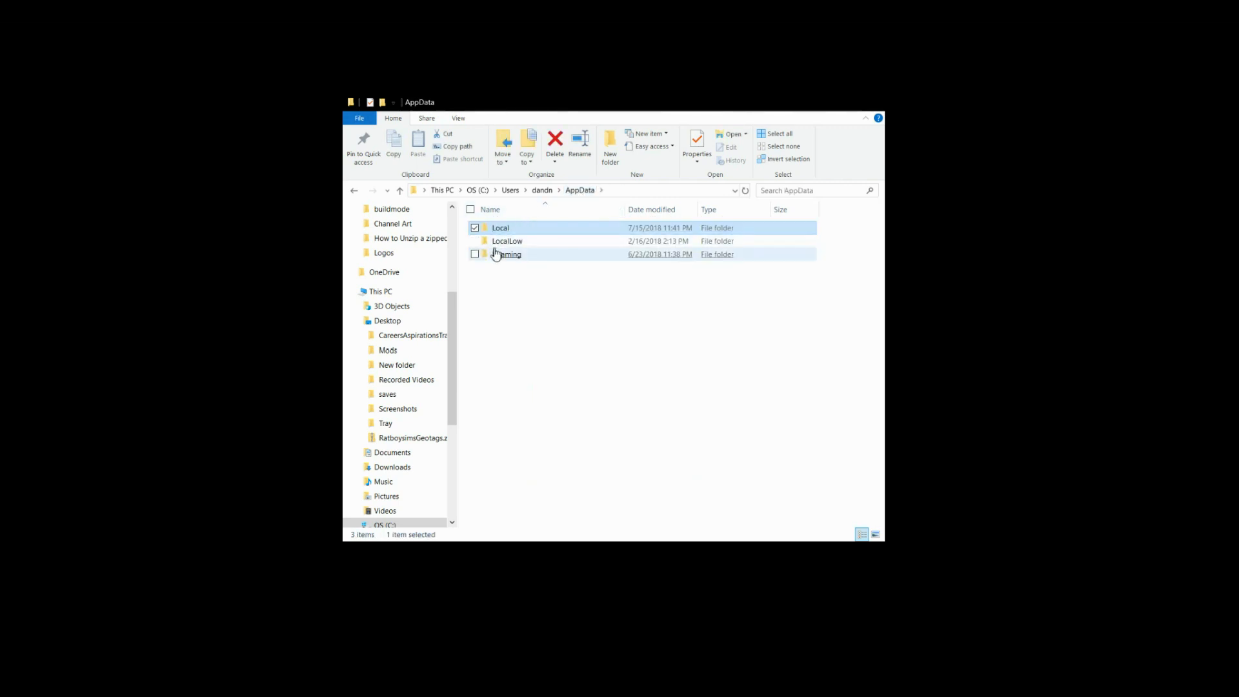
pyautogui.click(507, 253)
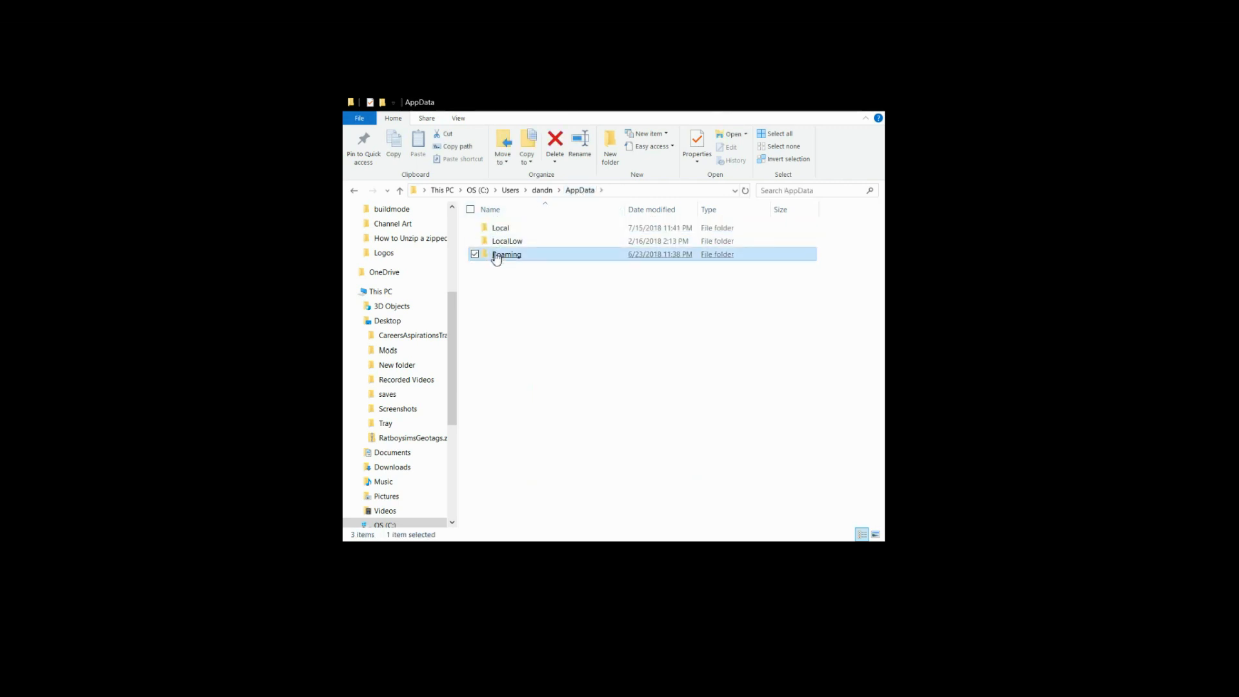
# In Roaming, select the Origin folder and delete it
pyautogui.doubleClick(506, 253)
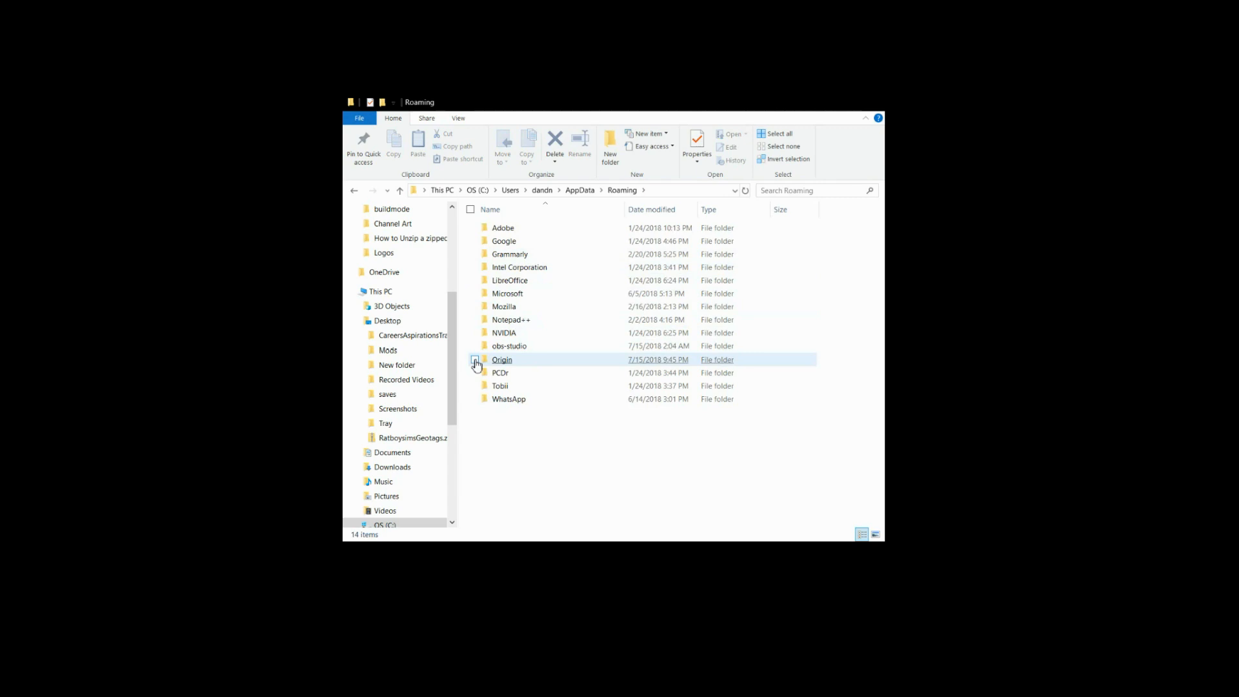
pyautogui.click(475, 360)
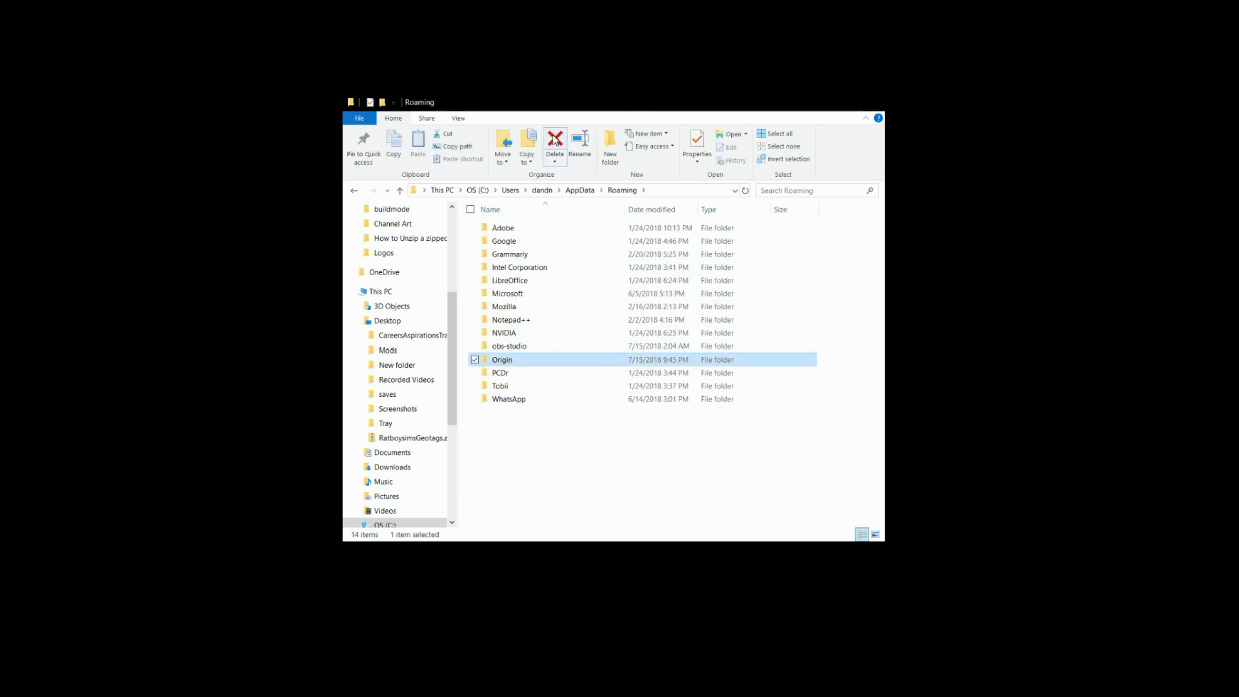
pyautogui.click(555, 142)
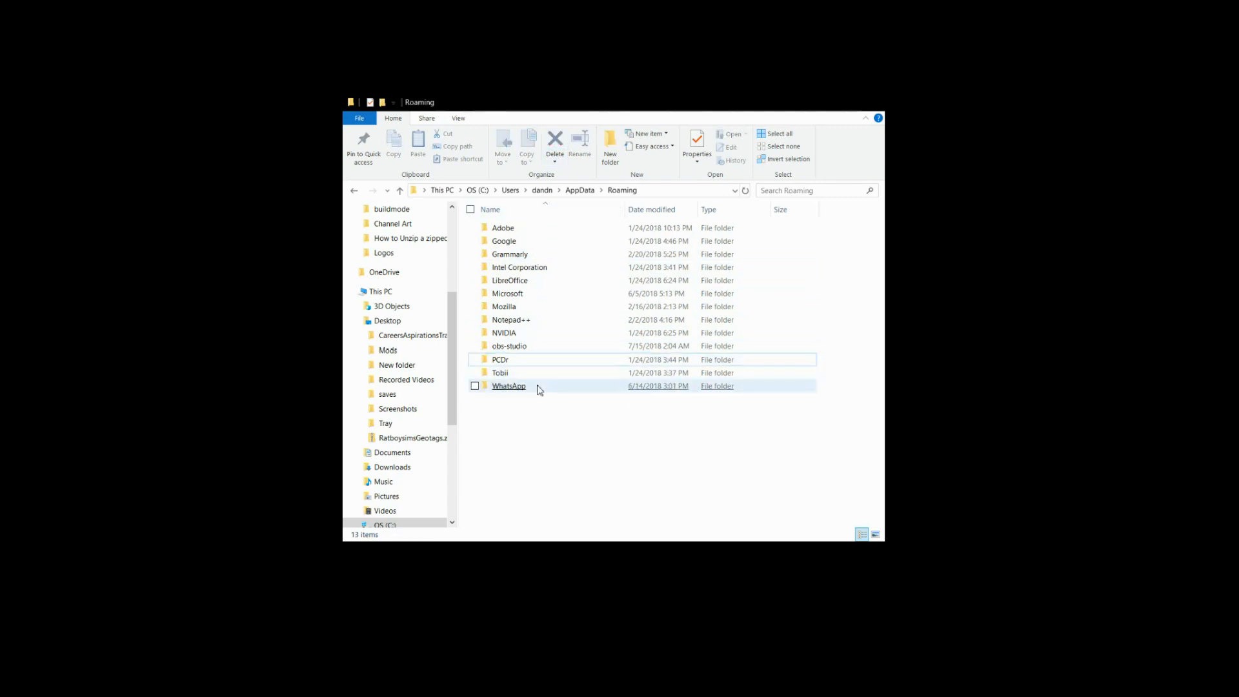
pyautogui.click(529, 490)
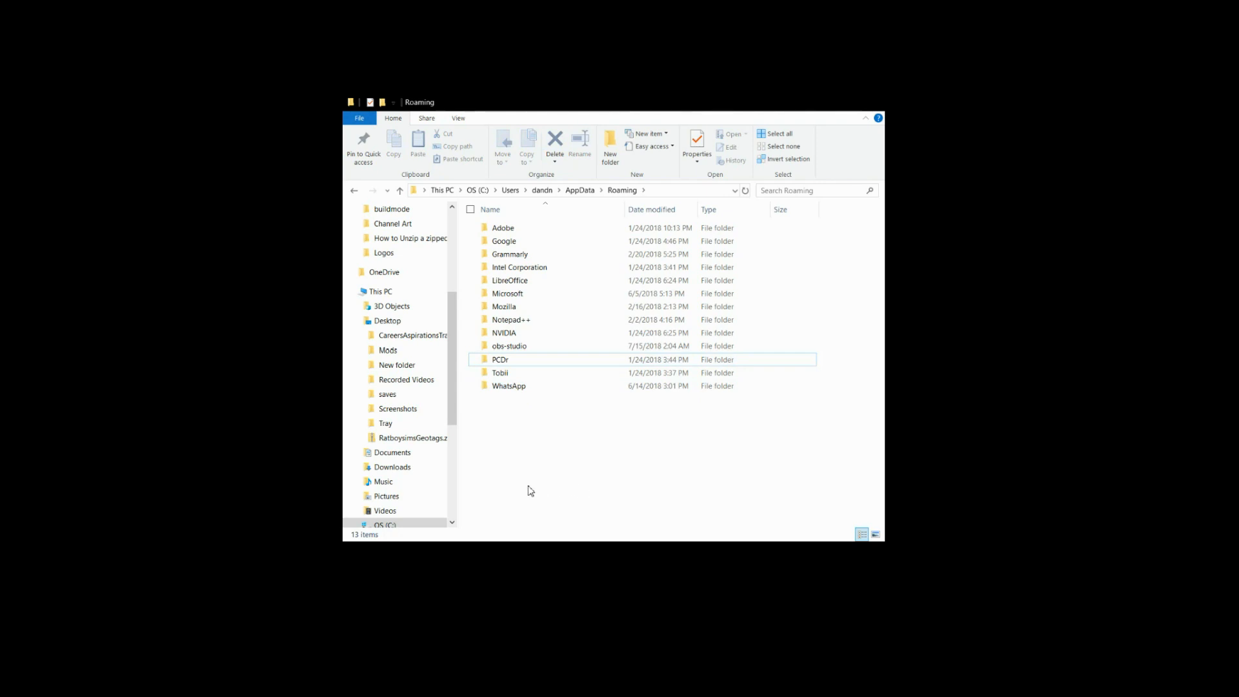
pyautogui.moveTo(542, 191)
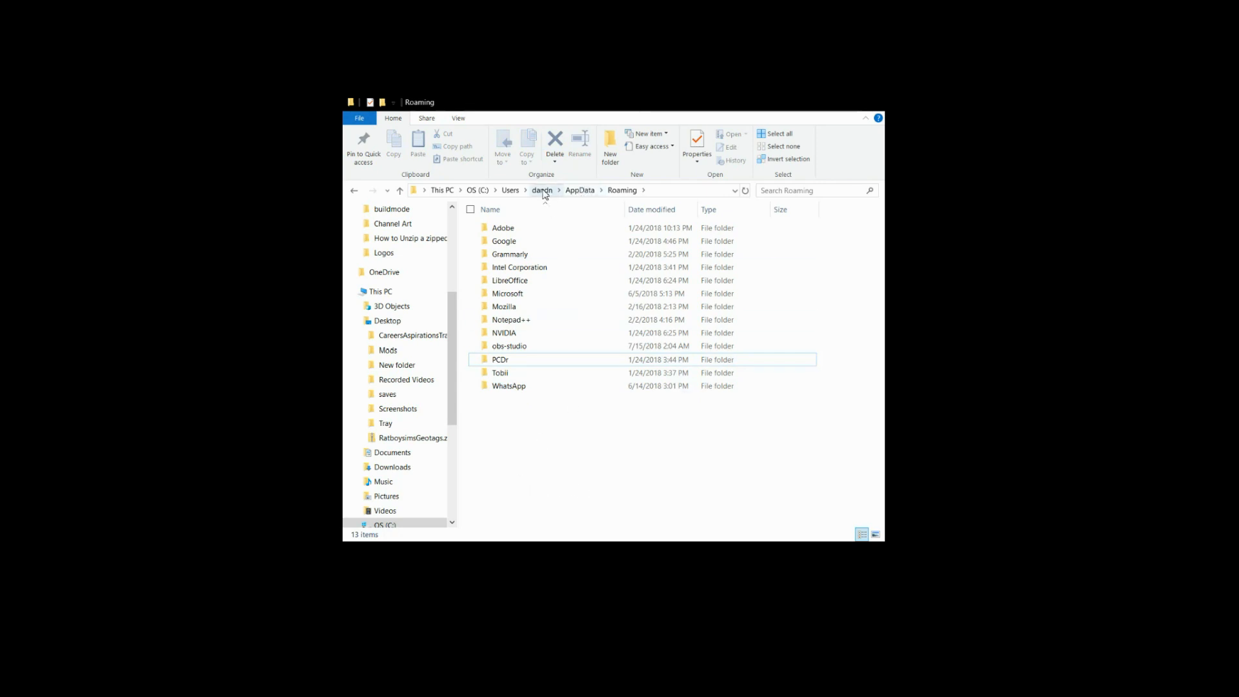
pyautogui.moveTo(720, 455)
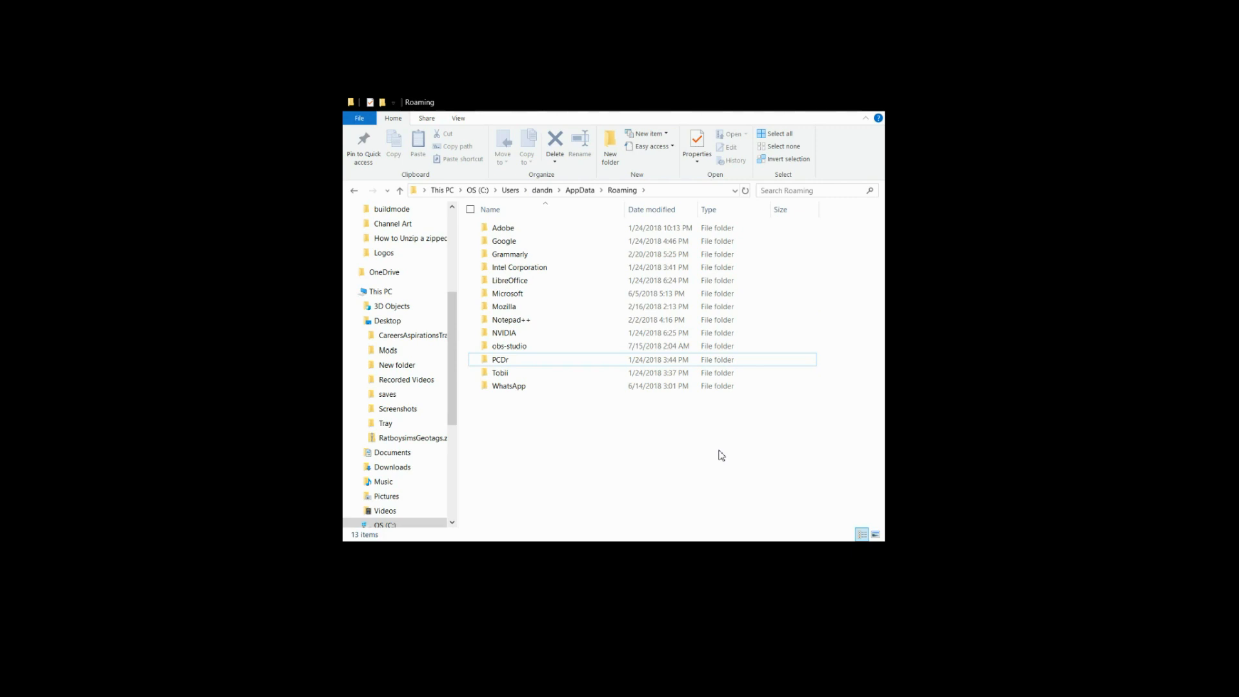
pyautogui.moveTo(760, 443)
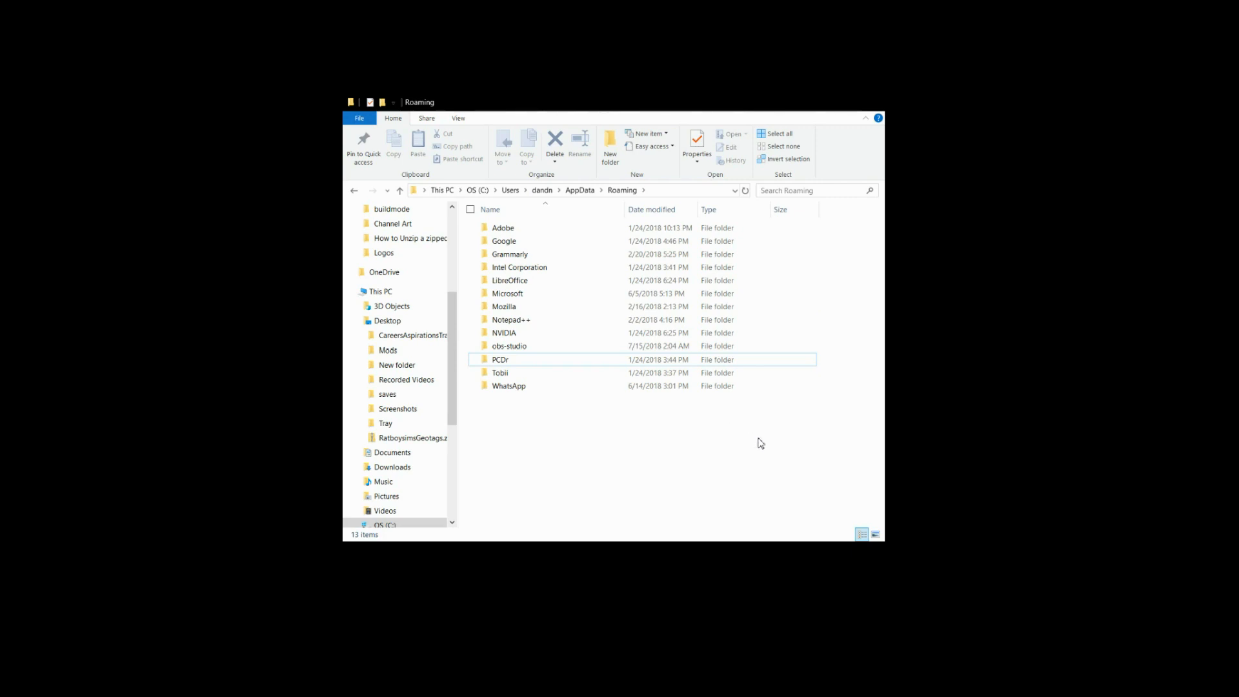
pyautogui.moveTo(633, 500)
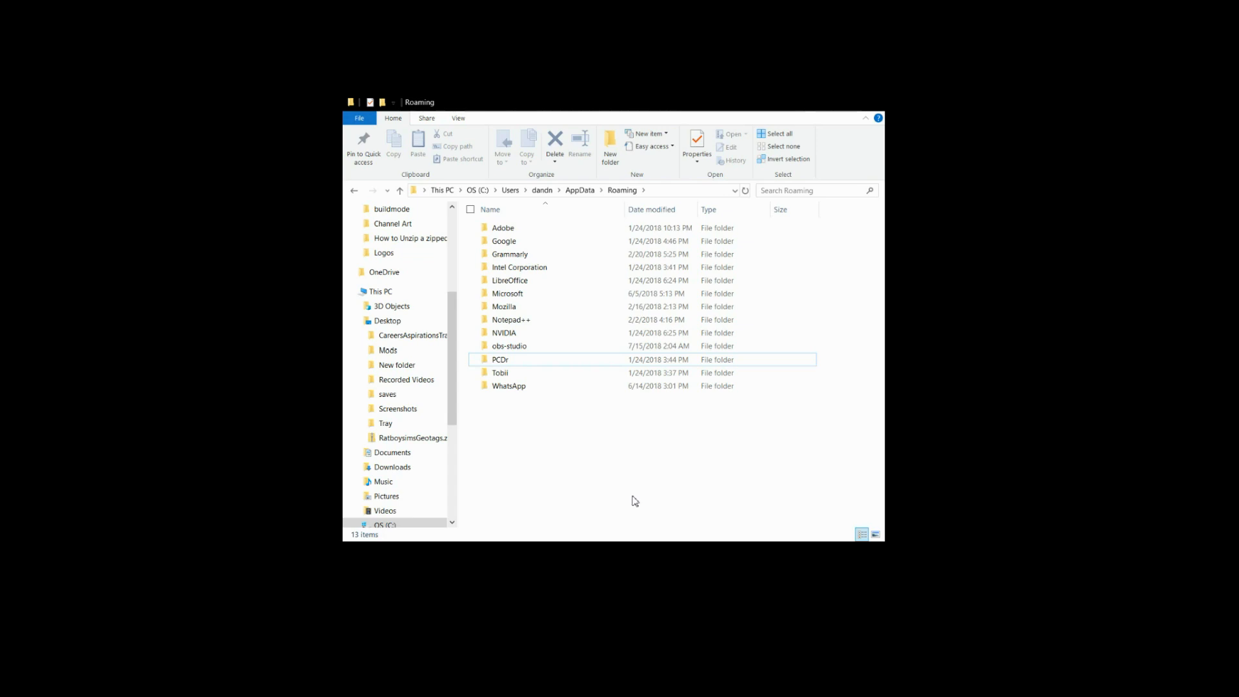
pyautogui.moveTo(644, 496)
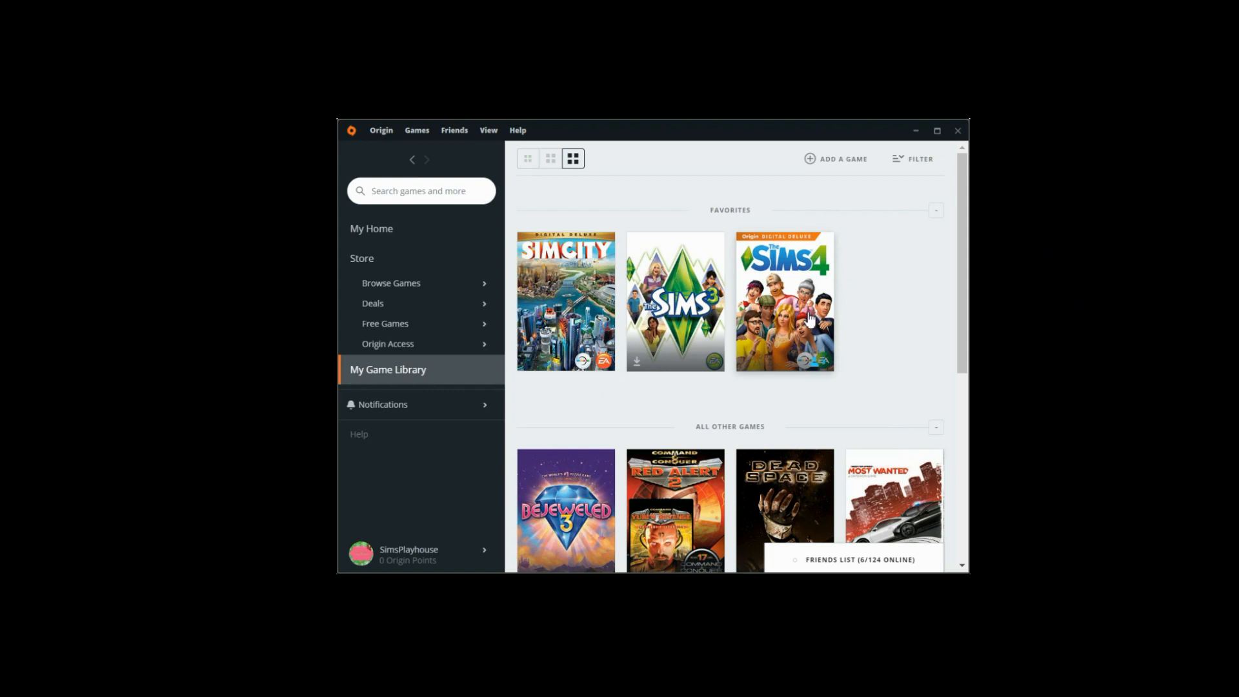
# Open The Sims 4 page in My Game Library and press Play
pyautogui.click(783, 302)
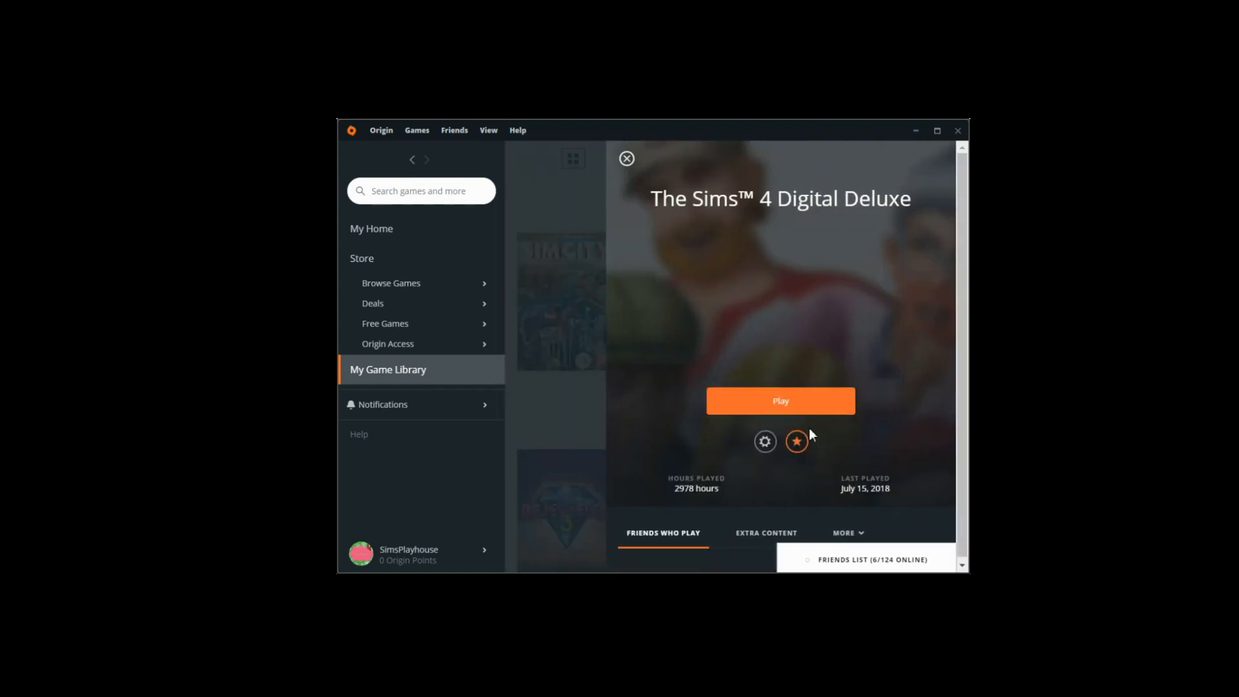
pyautogui.moveTo(801, 402)
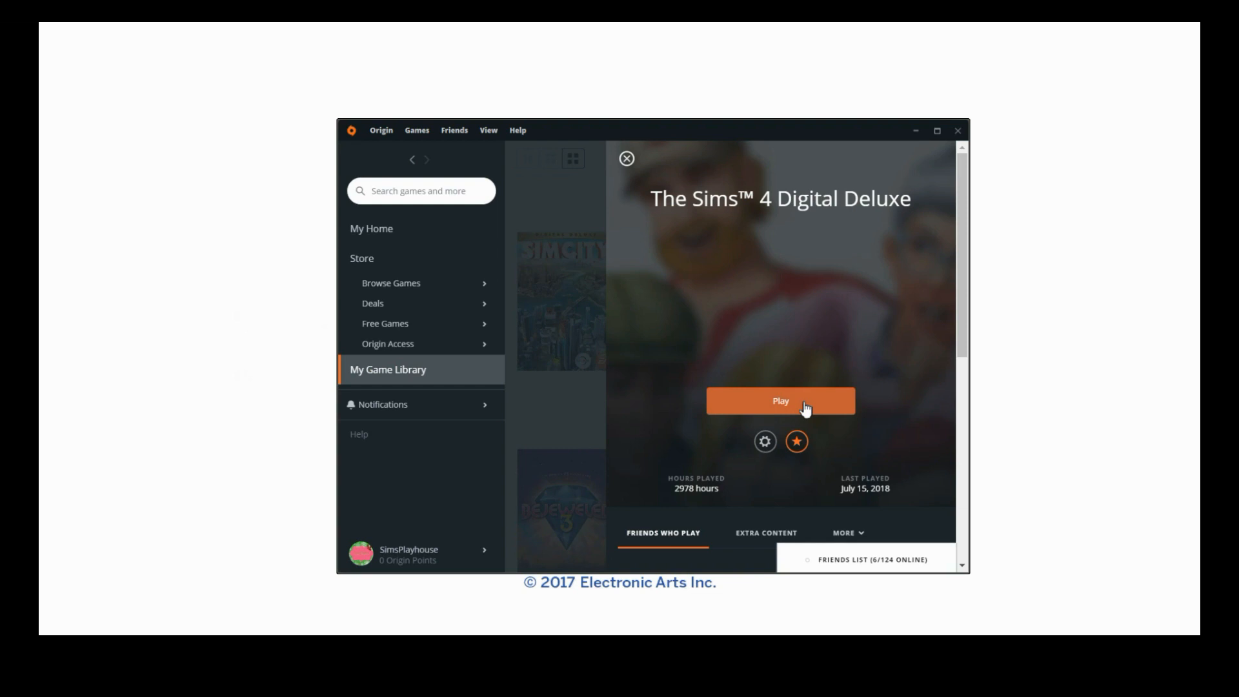
pyautogui.click(780, 401)
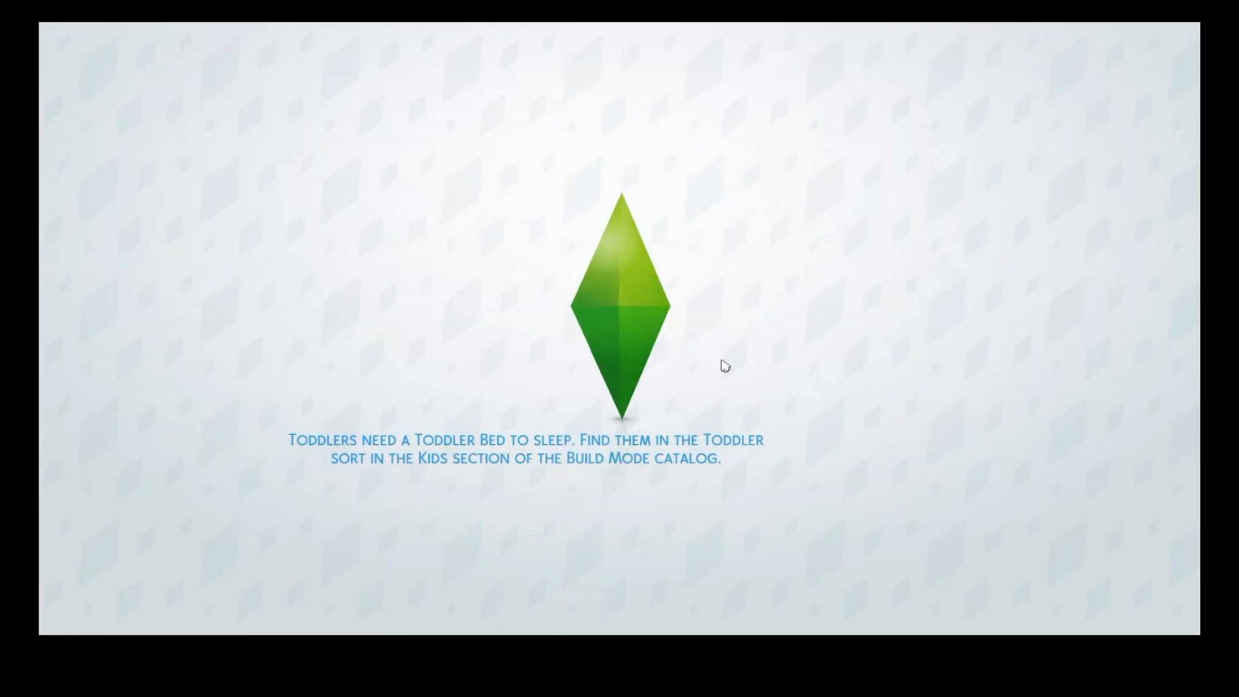
pyautogui.moveTo(844, 589)
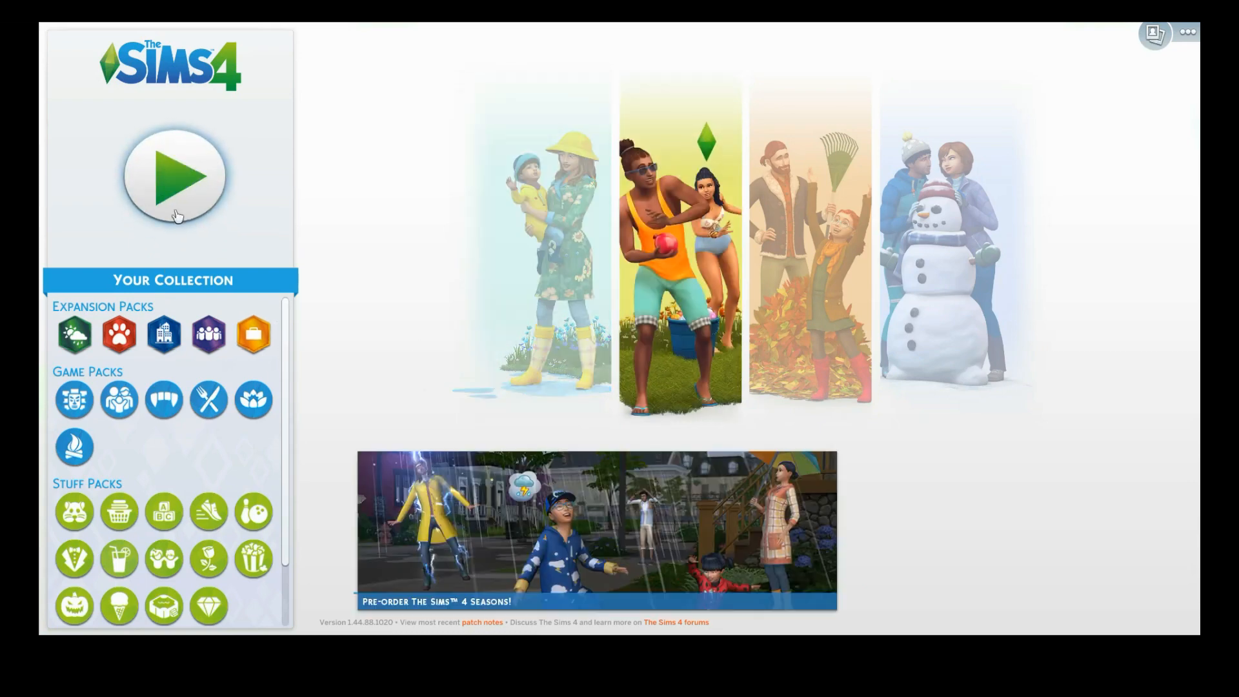
pyautogui.moveTo(232, 264)
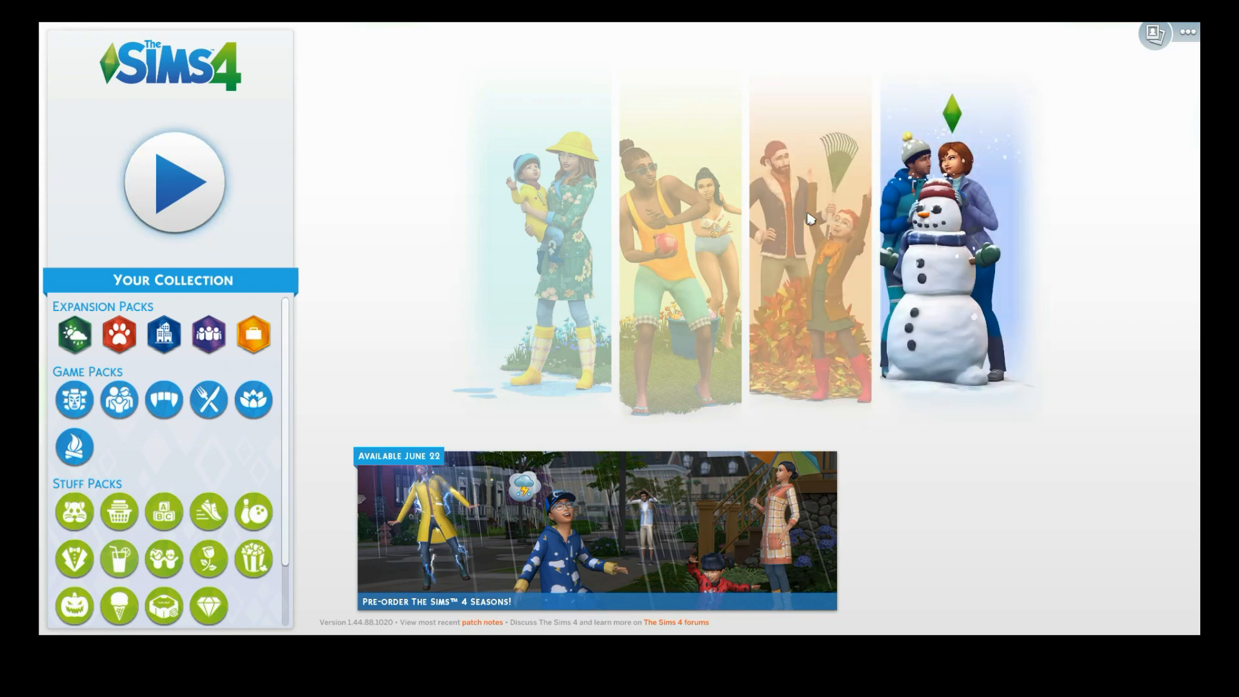
pyautogui.moveTo(1176, 33)
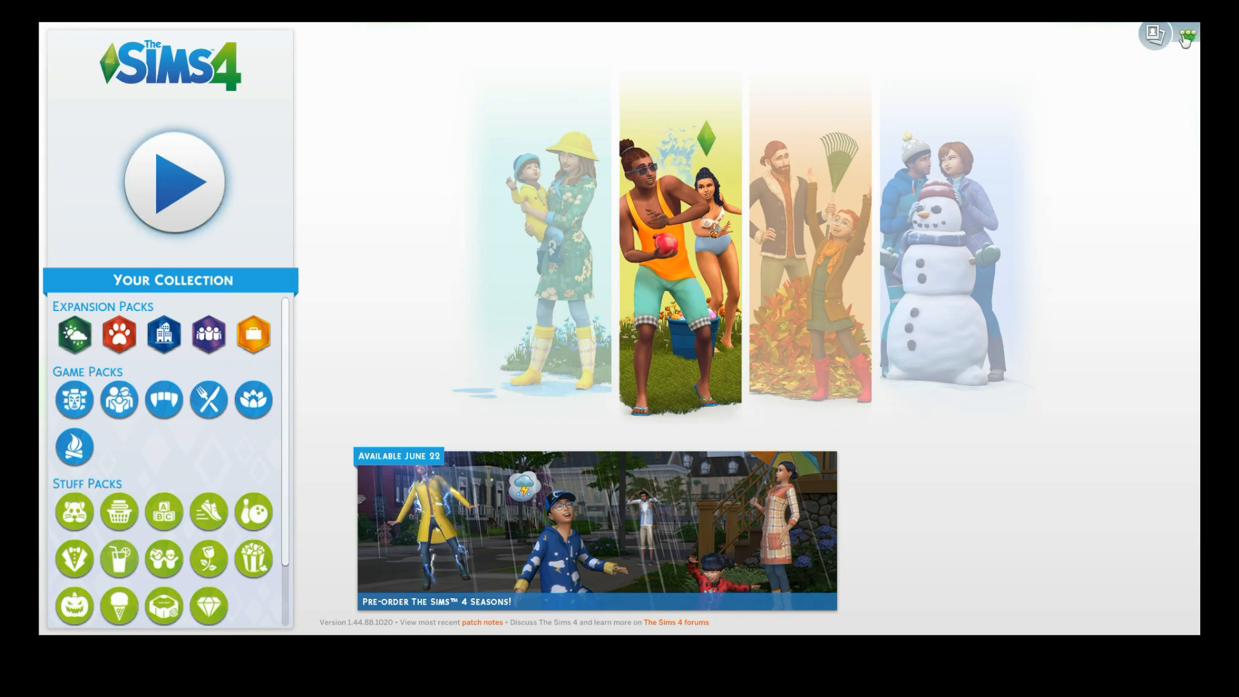
# Choose Exit Game from the ... menu and confirm with the green checkmark
pyautogui.click(1187, 35)
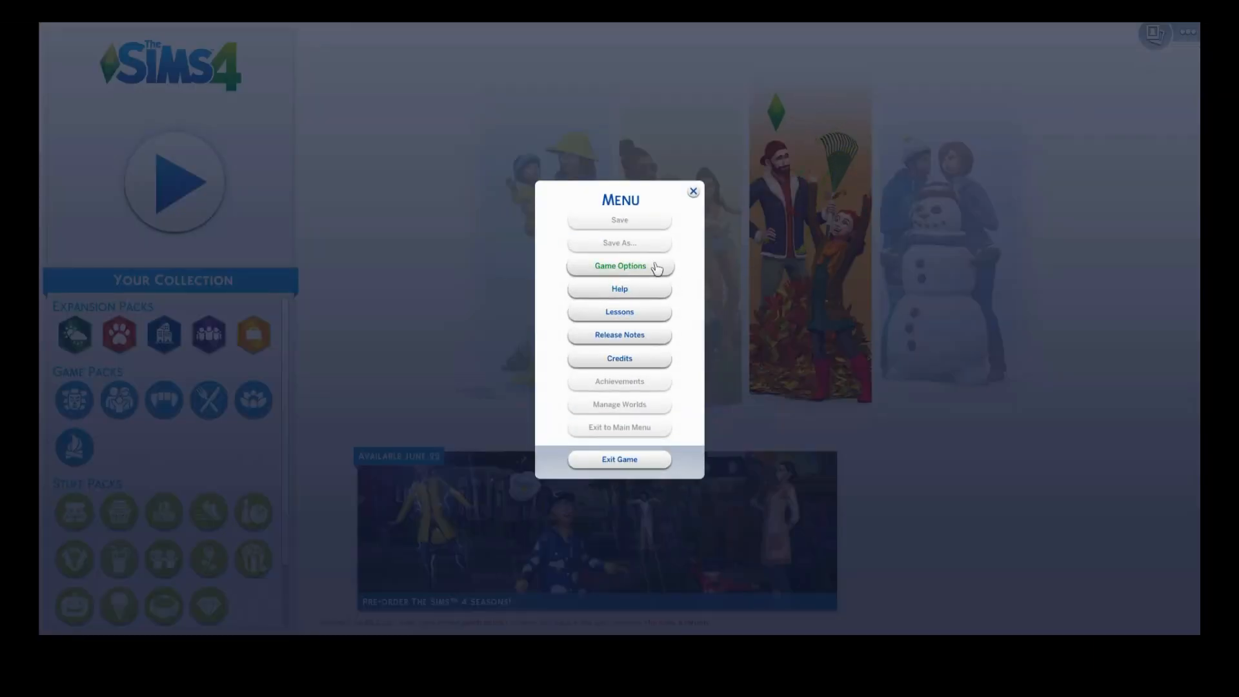
pyautogui.click(619, 459)
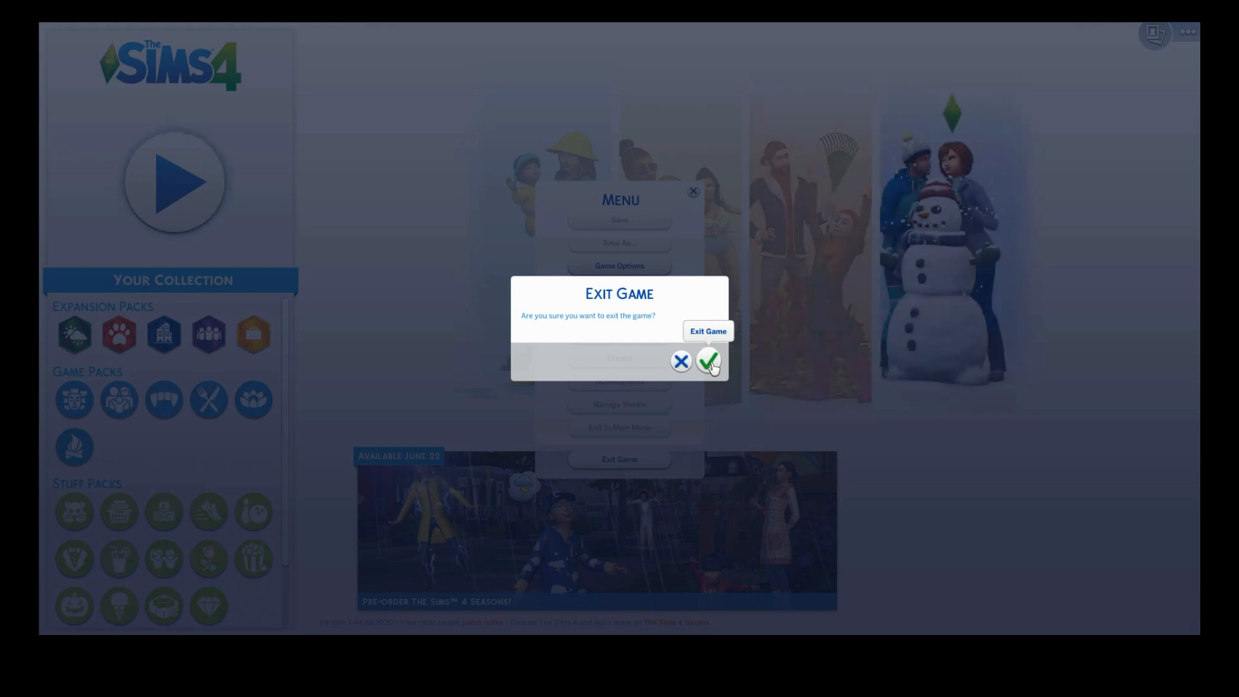
pyautogui.click(709, 362)
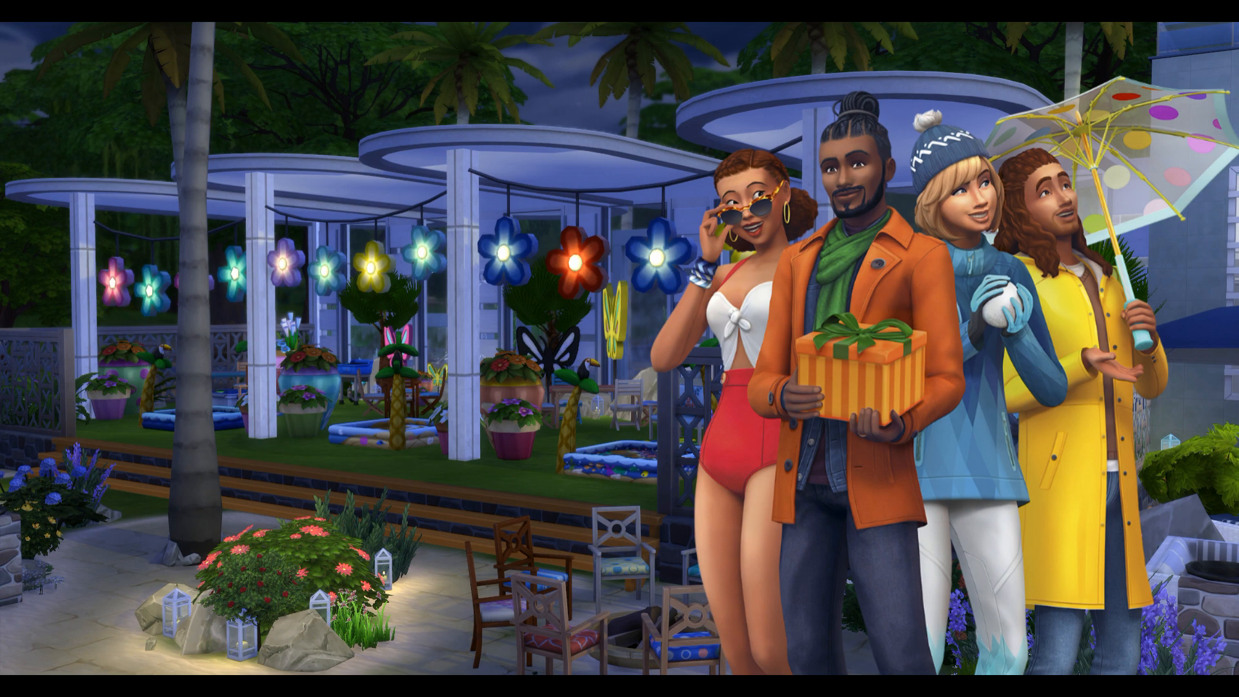